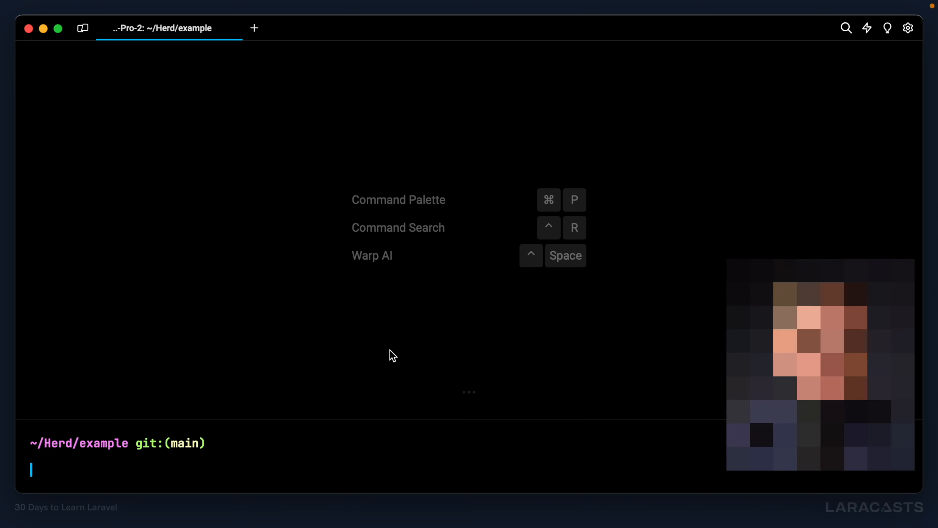
Create a JobPosted mailable via php artisan make:mail in Warp.
{"action": "type", "text": "php artisan make:mail"}
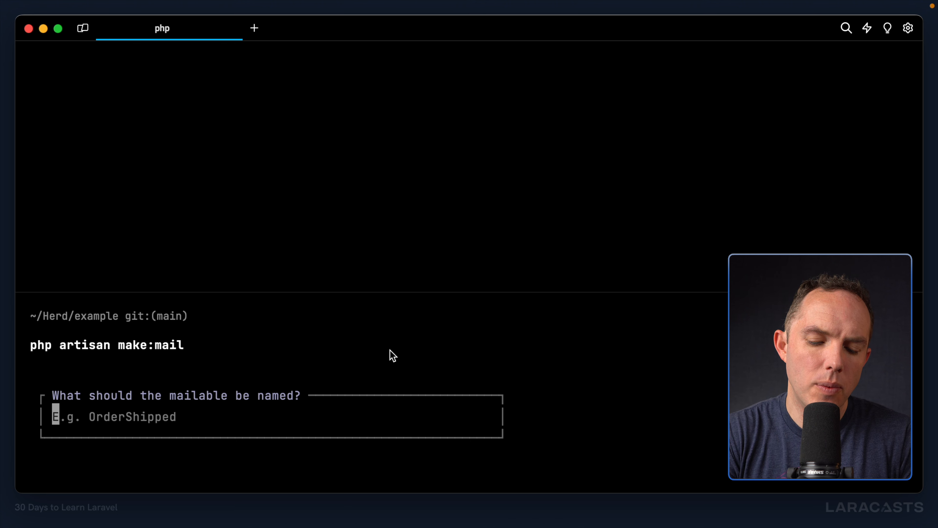
{"action": "type", "text": "JobPos"}
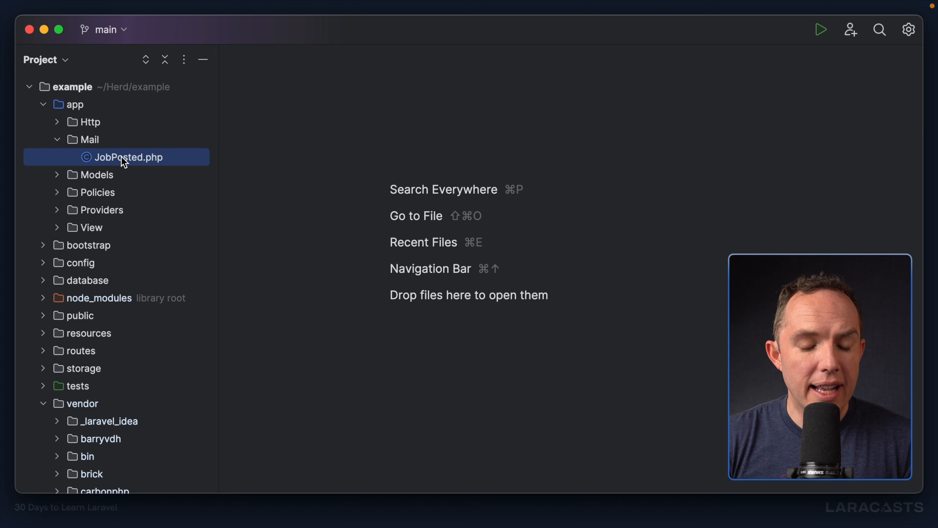
Open app/Mail/JobPosted.php and select the placeholder 'view.name' in content().
{"action": "double_click", "coordinate": [128, 157]}
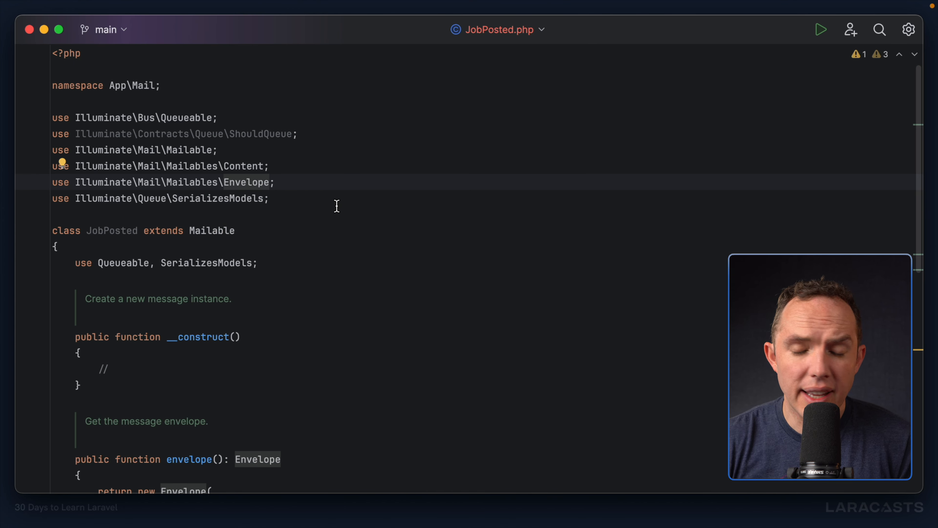
{"action": "mouse_move", "coordinate": [358, 195]}
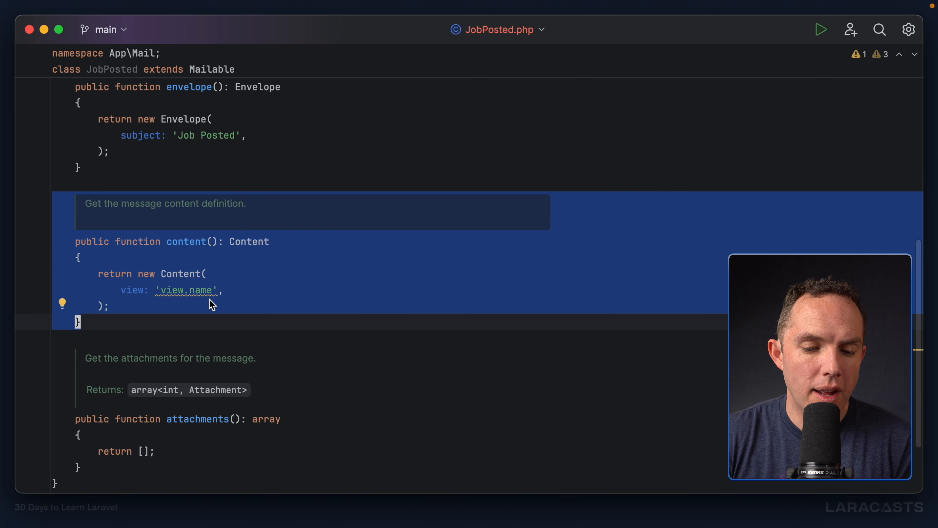
{"action": "left_click", "coordinate": [161, 274]}
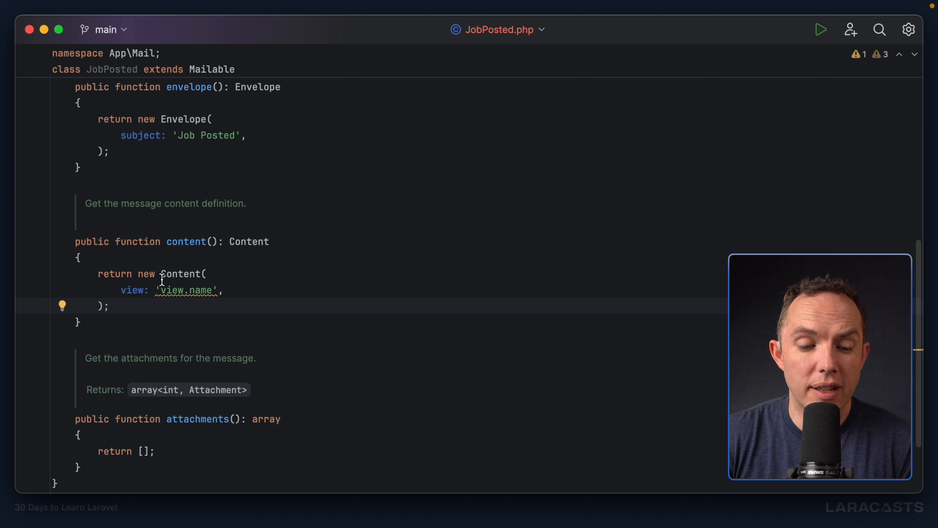
{"action": "double_click", "coordinate": [172, 290]}
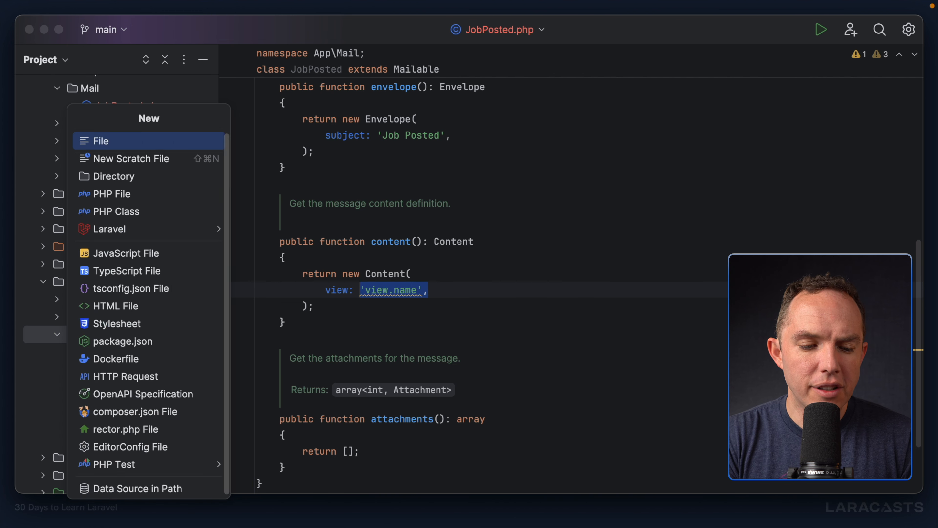
Create views/mail/job-posted.blade.php reading 'Congrats! Your job is now live on our website.'.
{"action": "type", "text": "emails"}
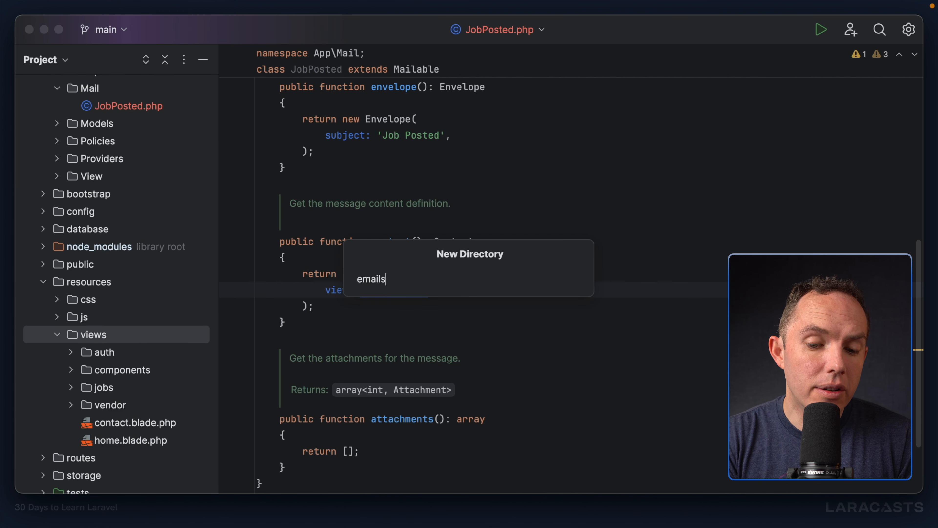
{"action": "type", "text": "mail"}
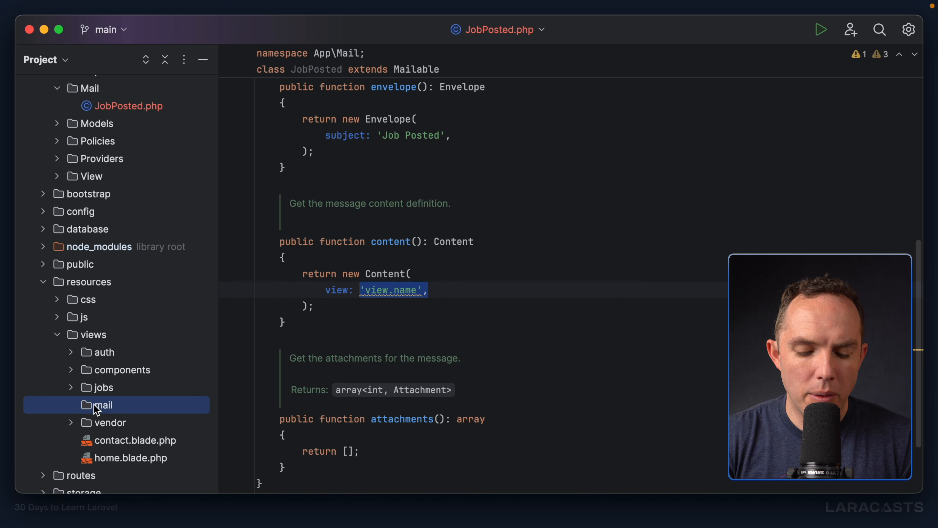
{"action": "left_click", "coordinate": [103, 404]}
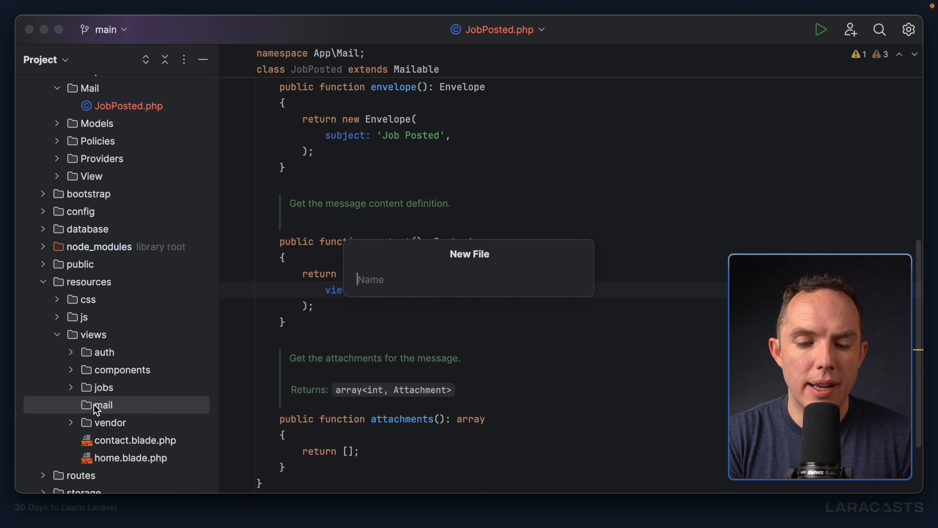
{"action": "type", "text": "job-posted.bla"}
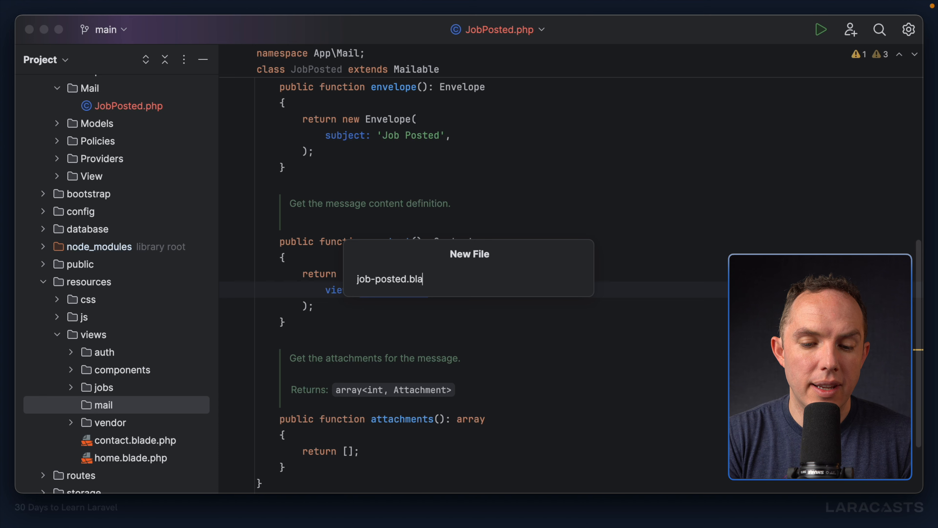
{"action": "key", "text": "Enter"}
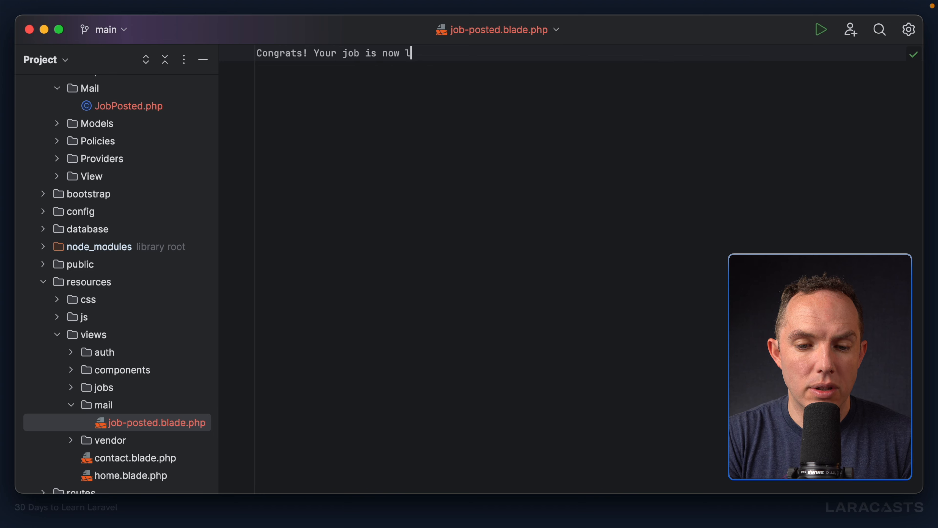
{"action": "type", "text": "ive on our website."}
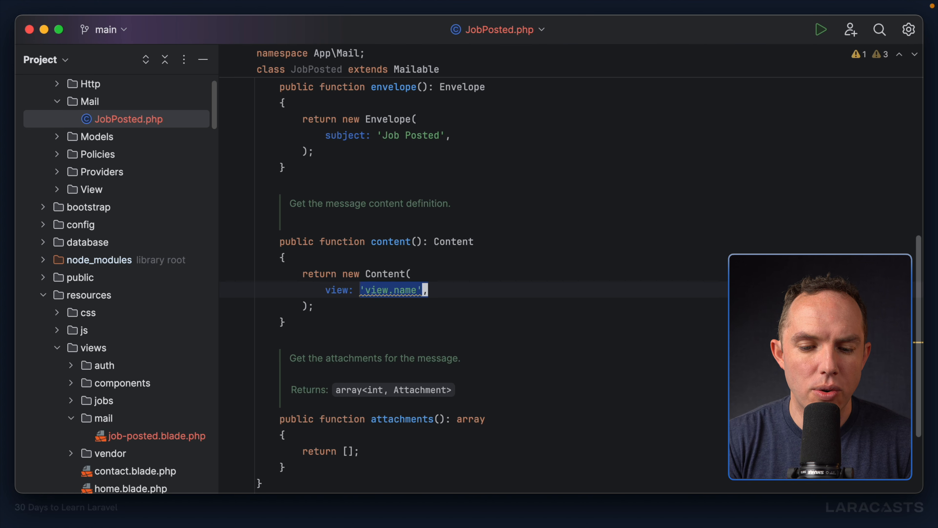
Replace 'view.name' with 'mail.job-posted' in the mailable's content().
{"action": "key", "text": "Backspace"}
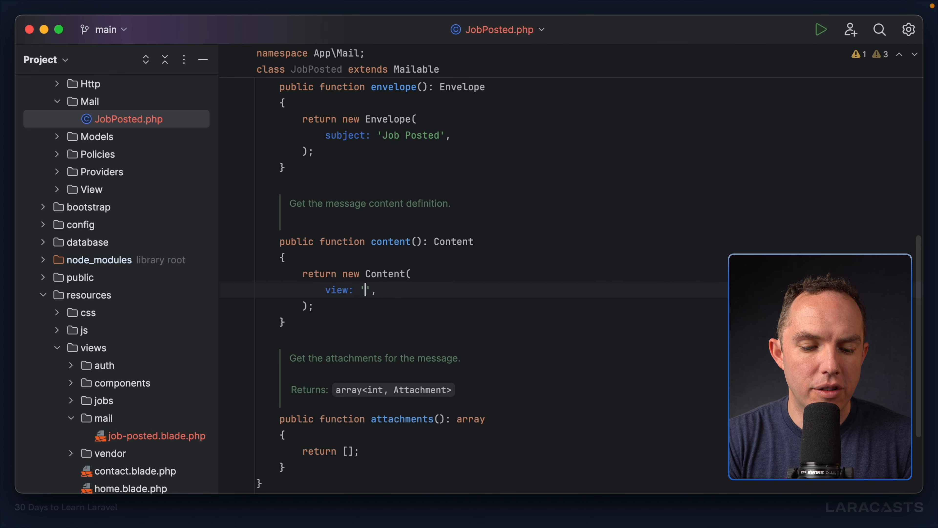
{"action": "type", "text": "mail.job-posted"}
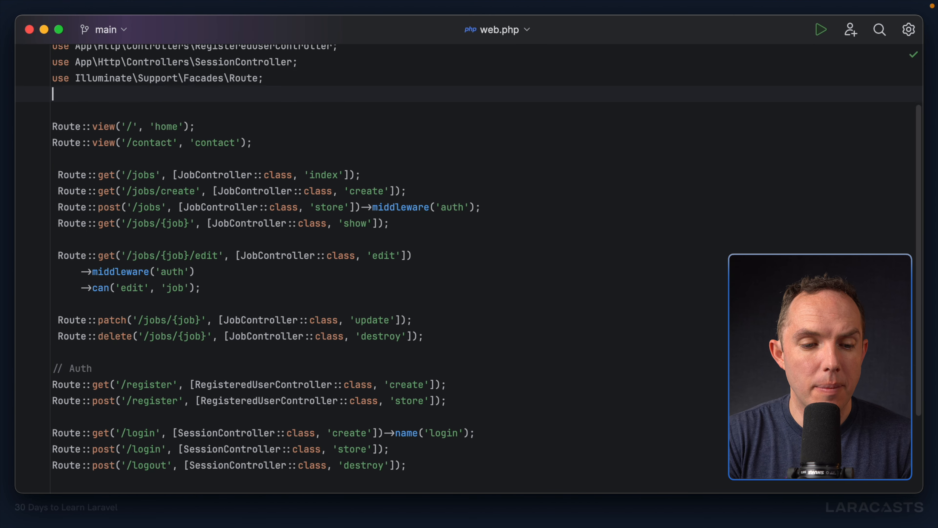
Add Route::get('test') in web.php returning a new JobPosted mailable.
{"action": "type", "text": "Route::get('')"}
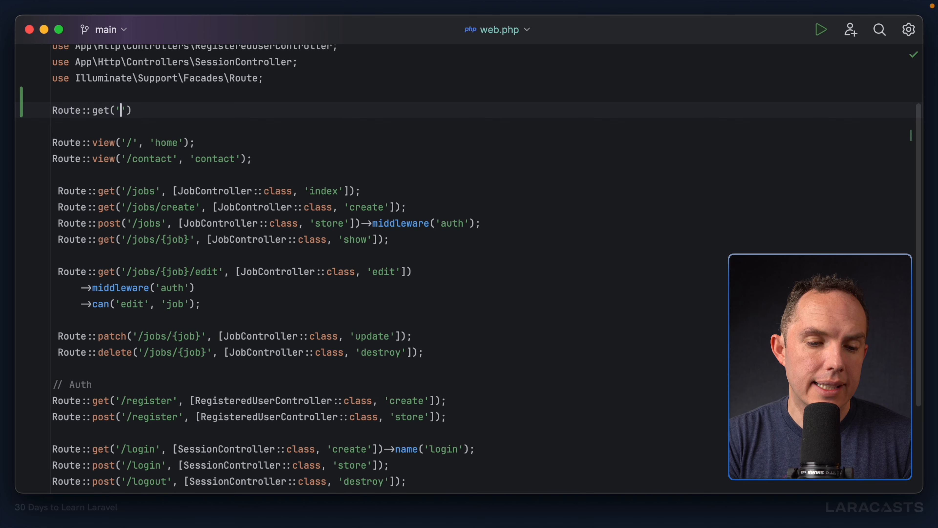
{"action": "type", "text": "test', function () {}"}
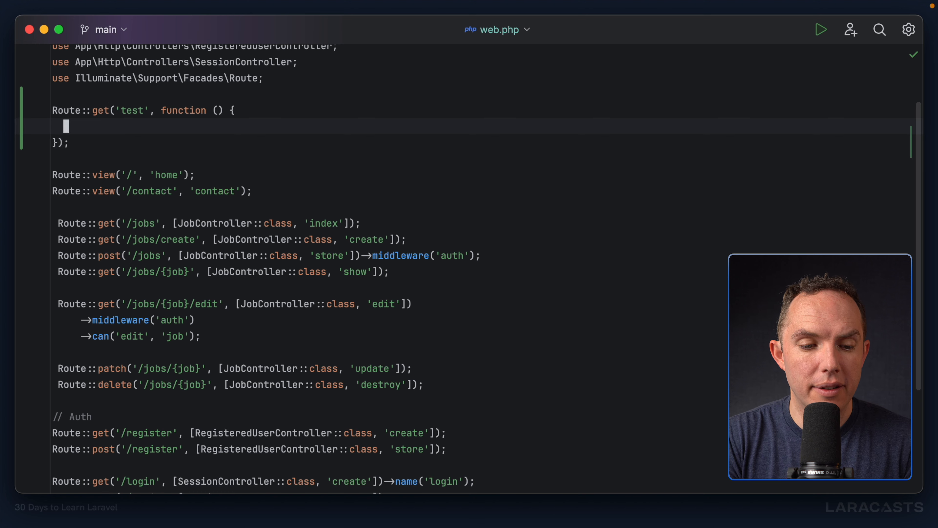
{"action": "type", "text": "return new Job"}
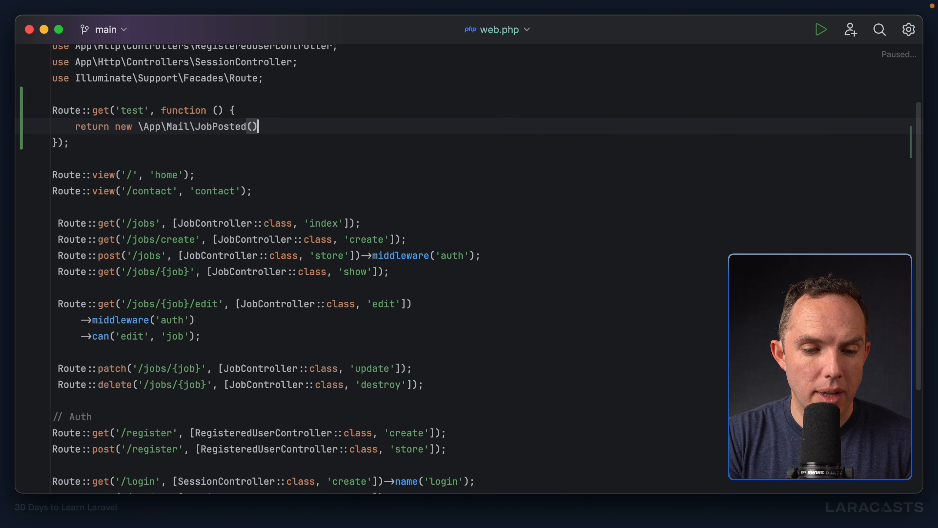
{"action": "type", "text": ";"}
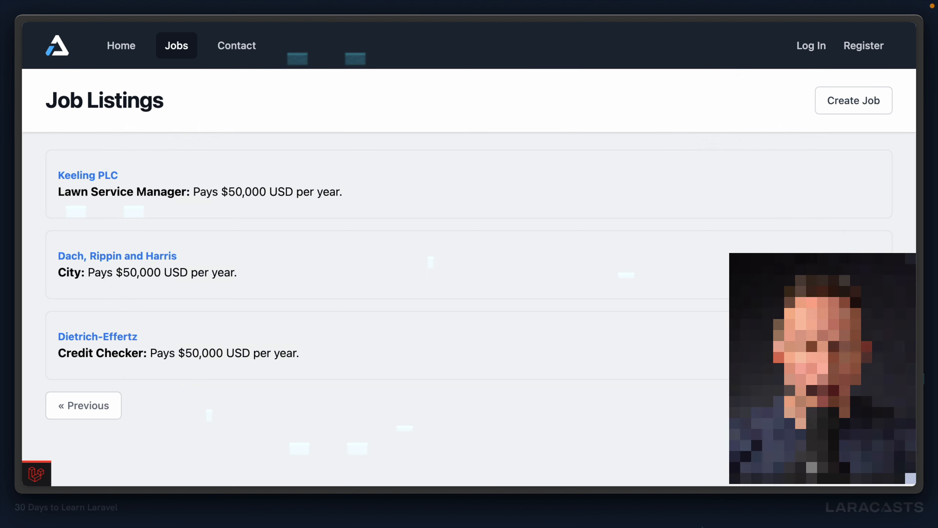
{"action": "type", "text": "http://example.test/tes"}
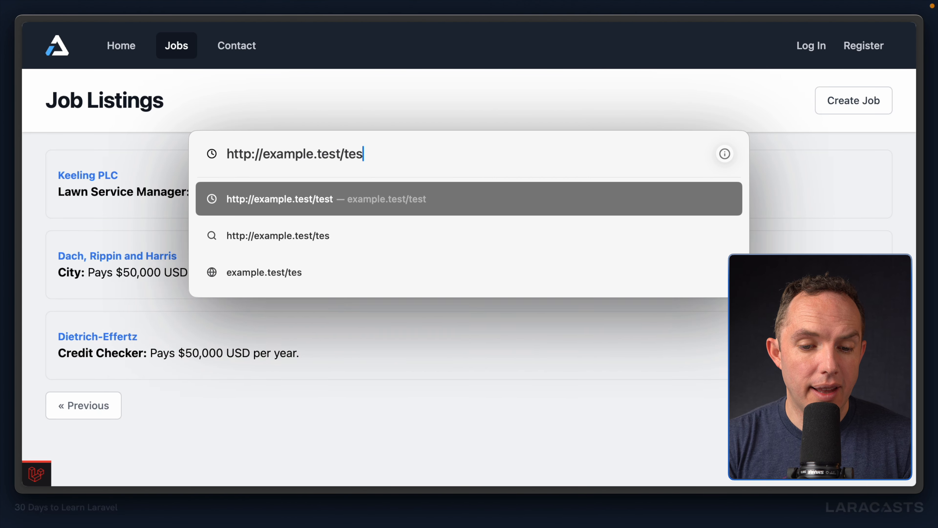
{"action": "key", "text": "Enter"}
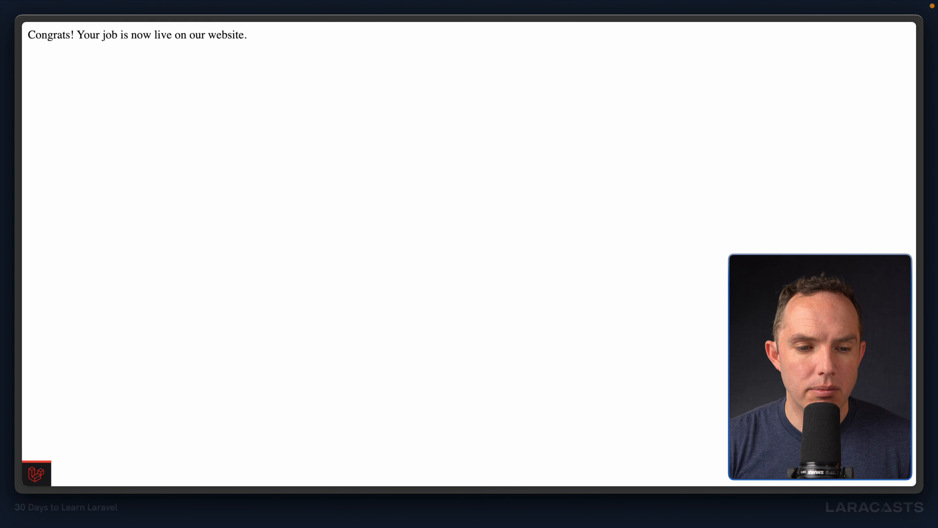
{"action": "mouse_move", "coordinate": [612, 186]}
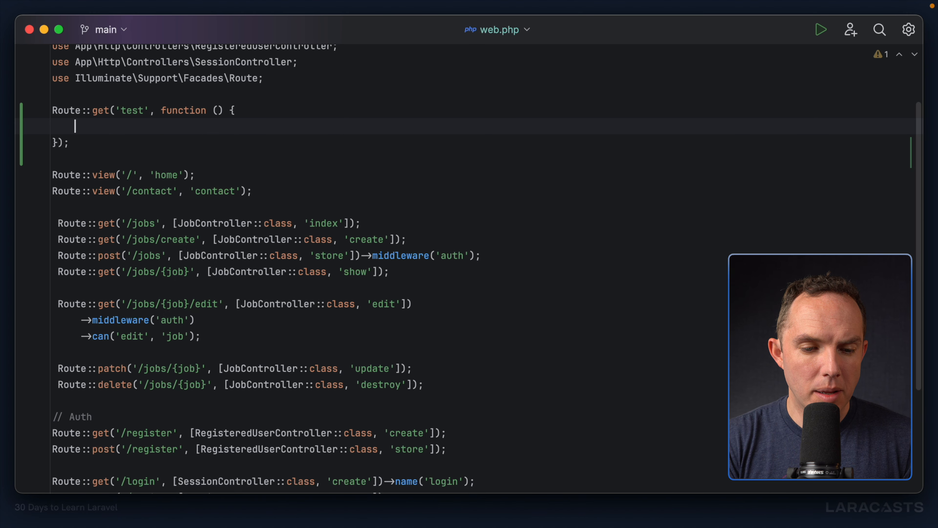
Change the test route to Mail::to(...)->send(new JobPosted()) and return 'Done'.
{"action": "type", "text": "Mail::to("}
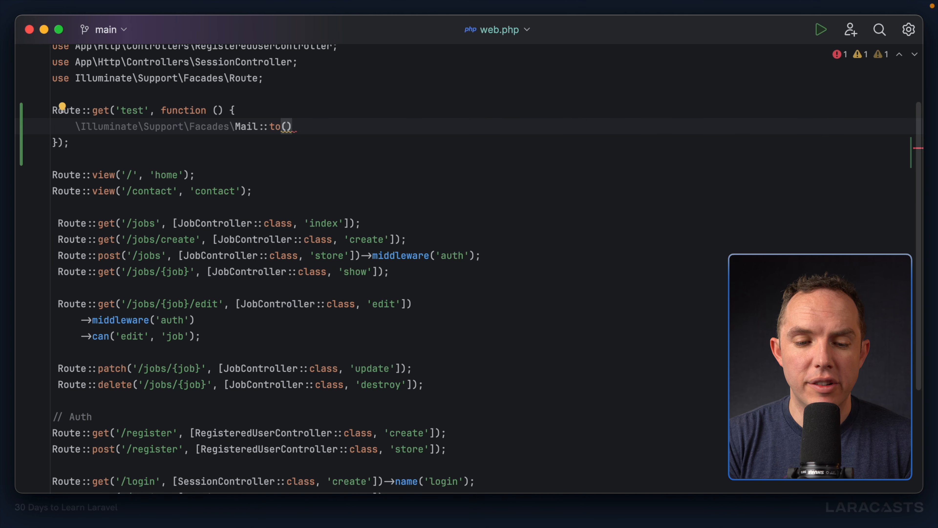
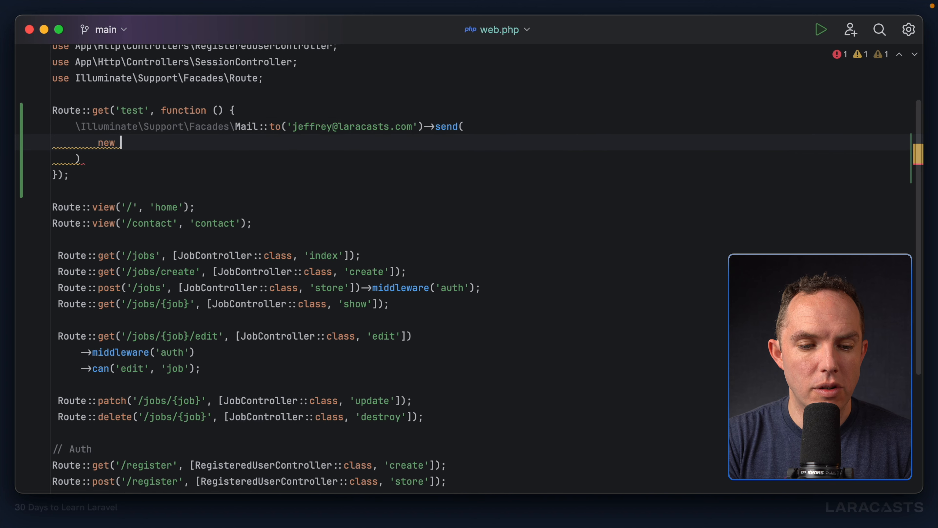
{"action": "type", "text": "JobPosted()"}
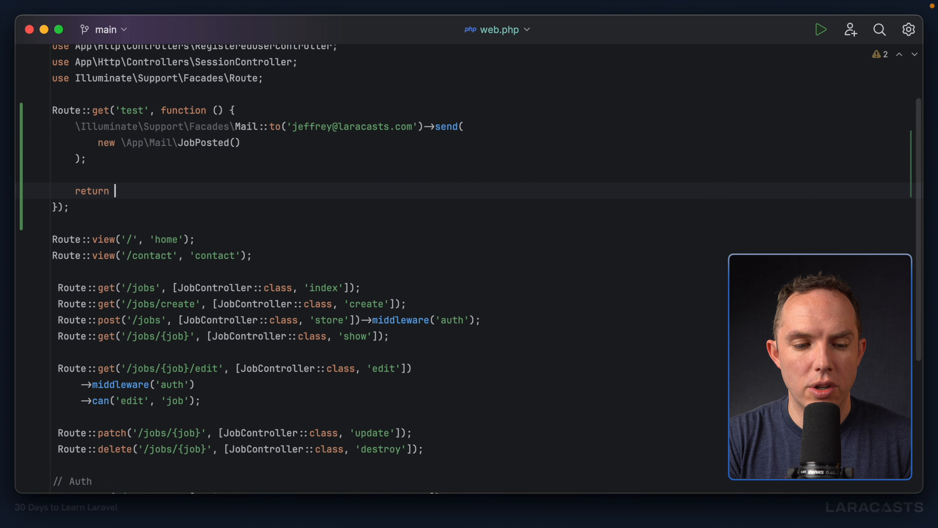
{"action": "type", "text": "'Done';"}
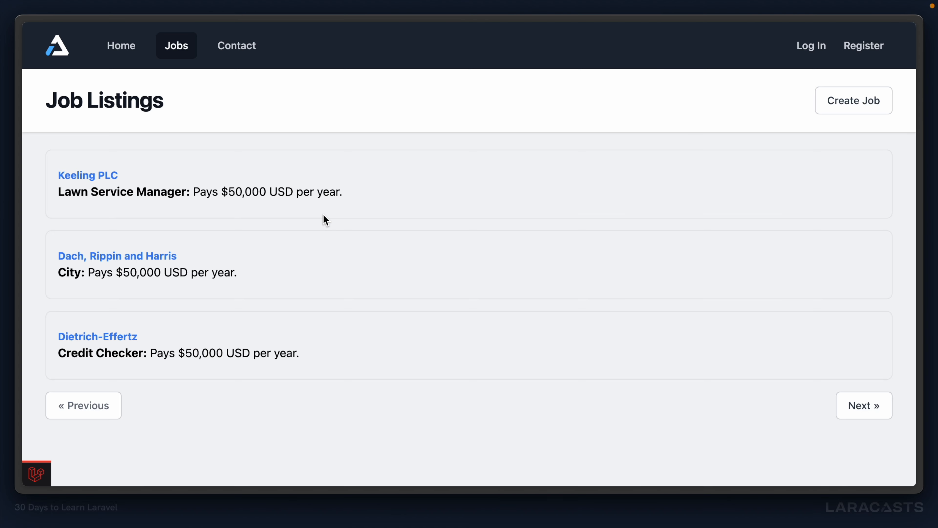
{"action": "type", "text": "http://example.test/test"}
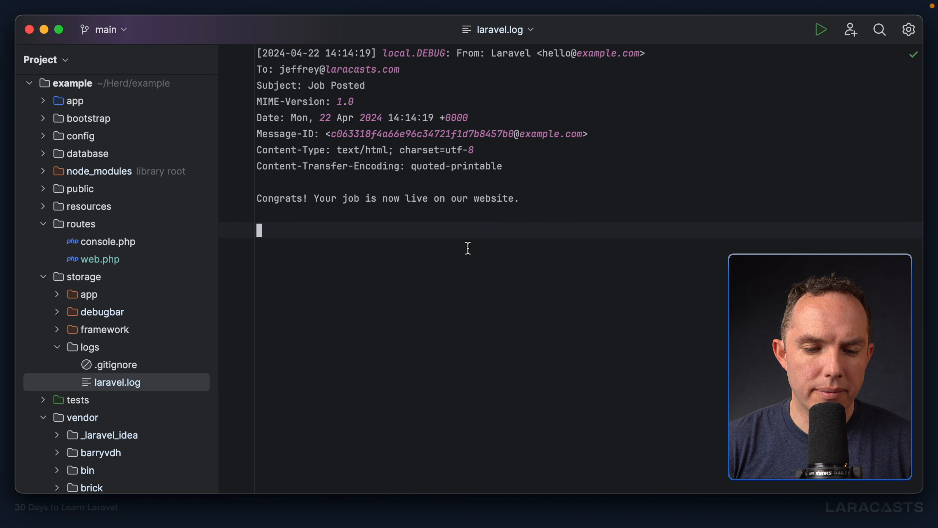
Open storage/logs/laravel.log showing the logged Job Posted email.
{"action": "left_click", "coordinate": [78, 136]}
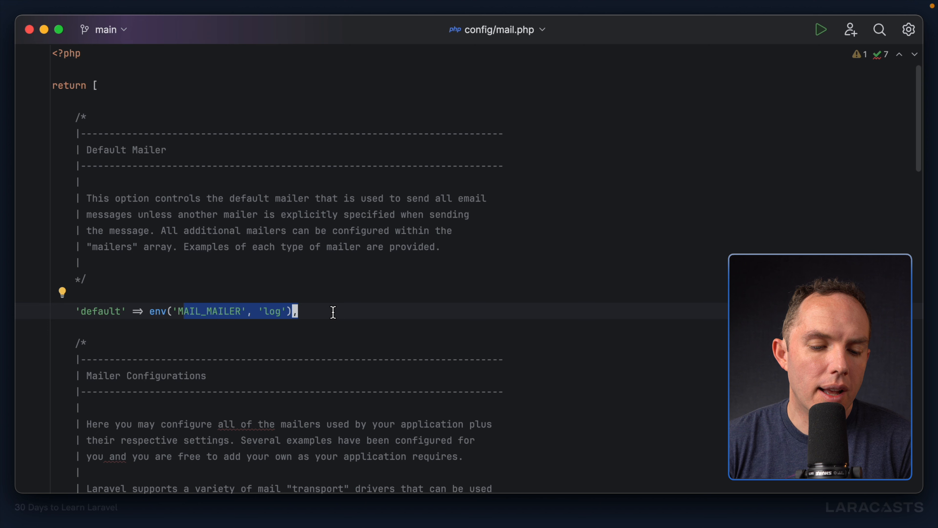
{"action": "scroll", "scroll_direction": "down", "scroll_amount": 3}
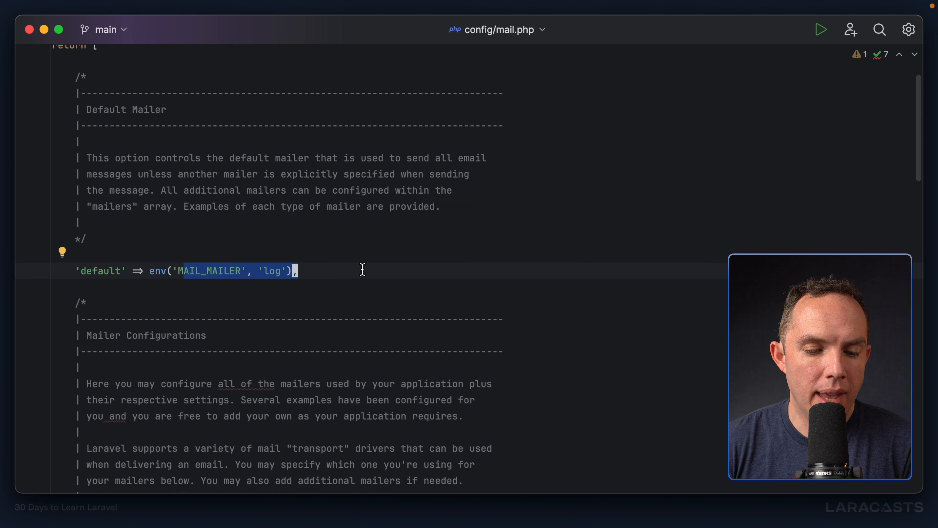
{"action": "scroll", "scroll_direction": "down", "scroll_amount": 3}
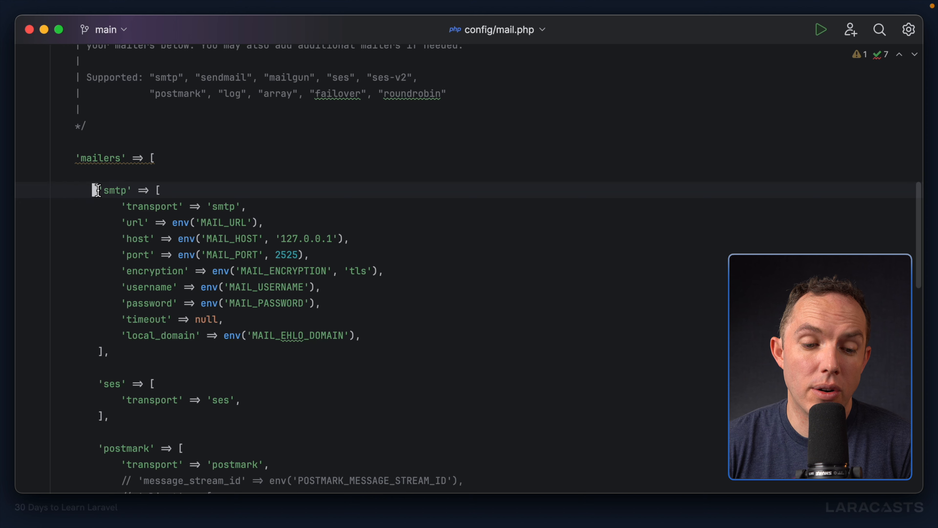
{"action": "left_click_drag", "start_coordinate": [95, 189], "coordinate": [221, 319]}
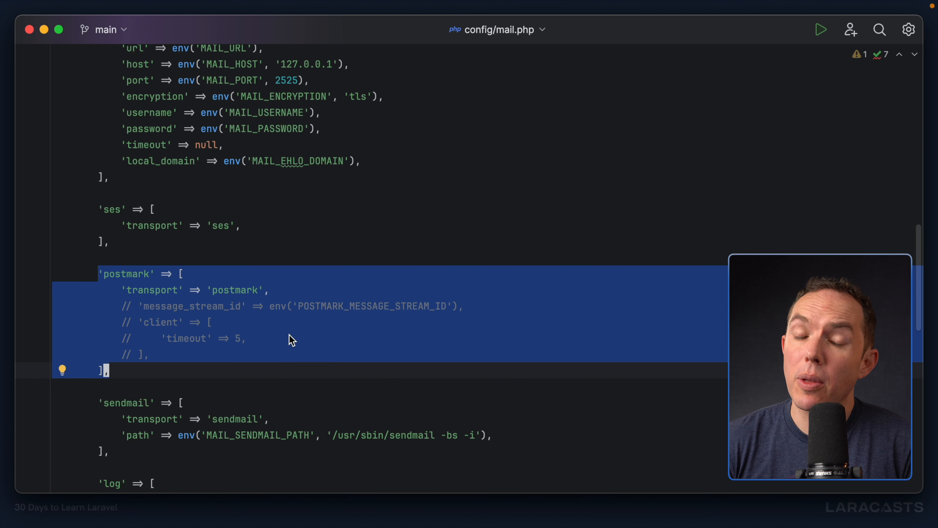
{"action": "scroll", "scroll_direction": "down", "scroll_amount": 3}
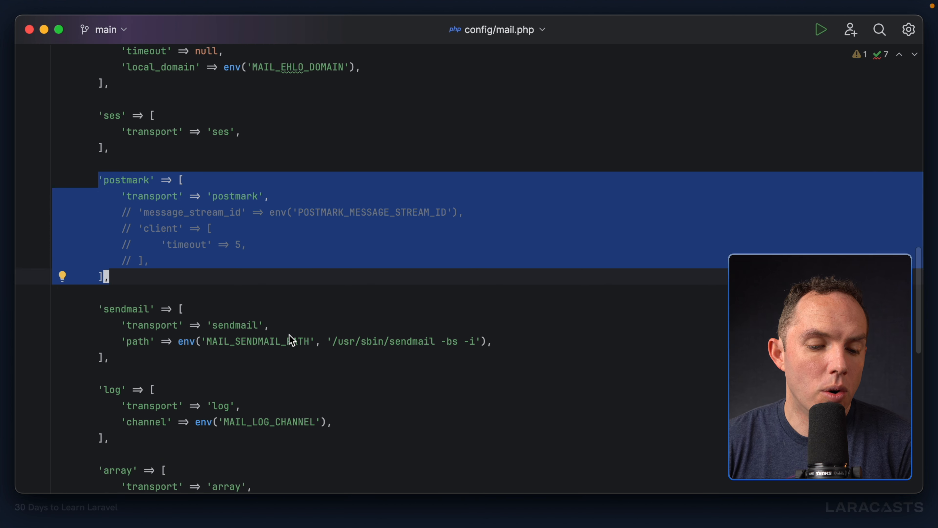
{"action": "scroll", "scroll_direction": "down", "scroll_amount": 3}
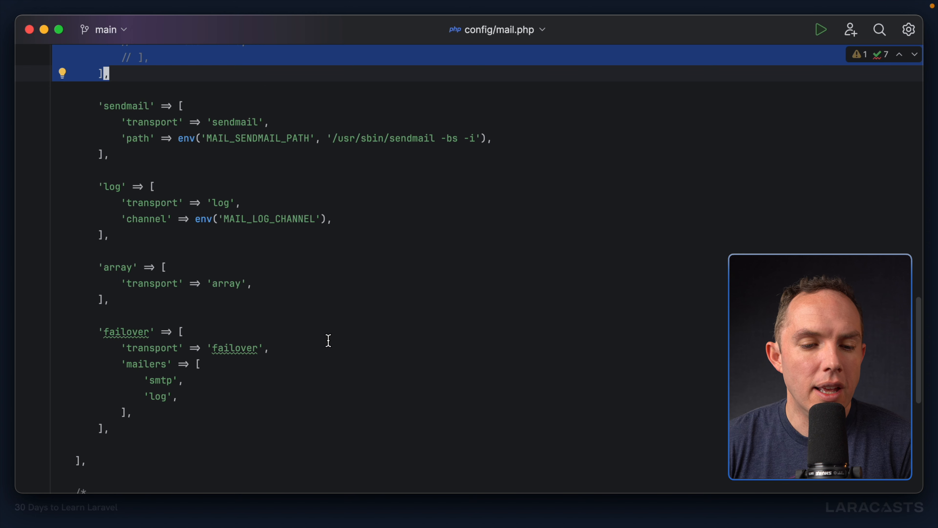
{"action": "scroll", "scroll_direction": "down", "scroll_amount": 3}
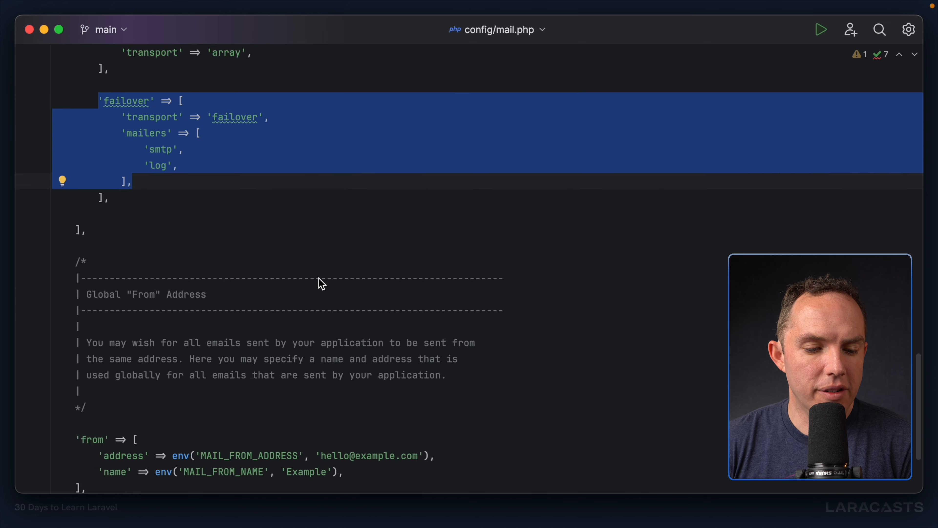
{"action": "scroll", "scroll_direction": "down", "scroll_amount": 3}
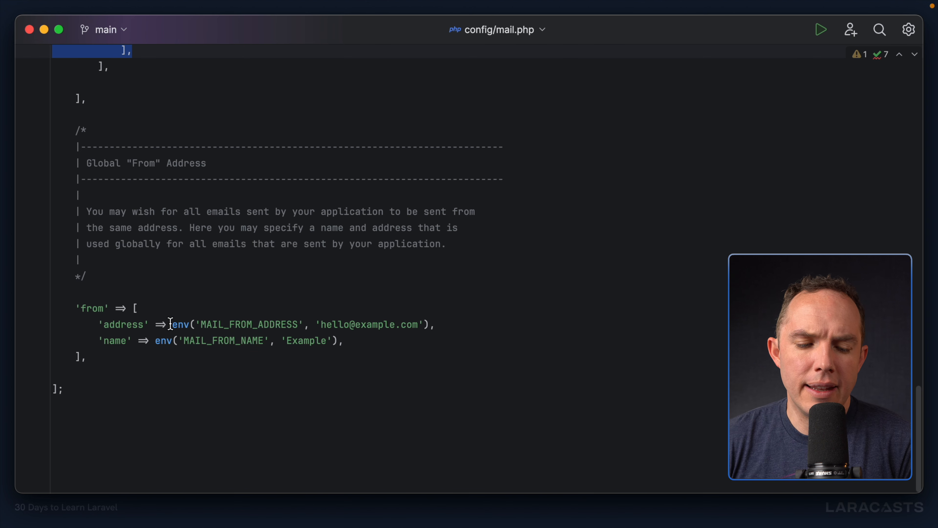
{"action": "left_click_drag", "start_coordinate": [172, 324], "coordinate": [302, 324]}
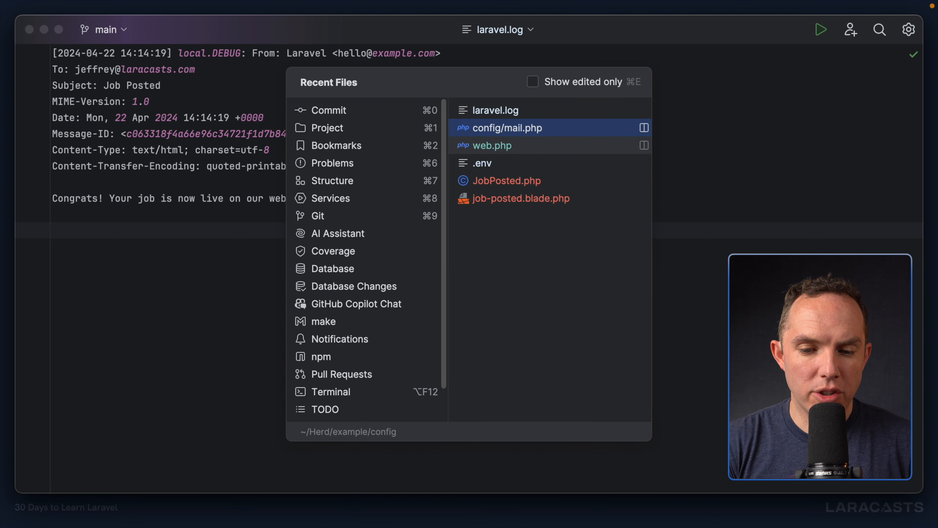
{"action": "left_click", "coordinate": [507, 128]}
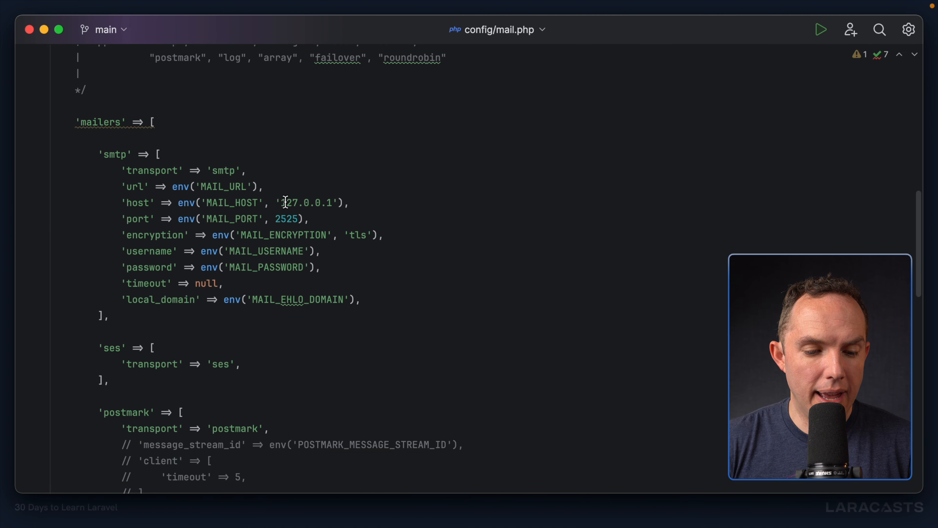
{"action": "scroll", "scroll_direction": "down", "scroll_amount": 3}
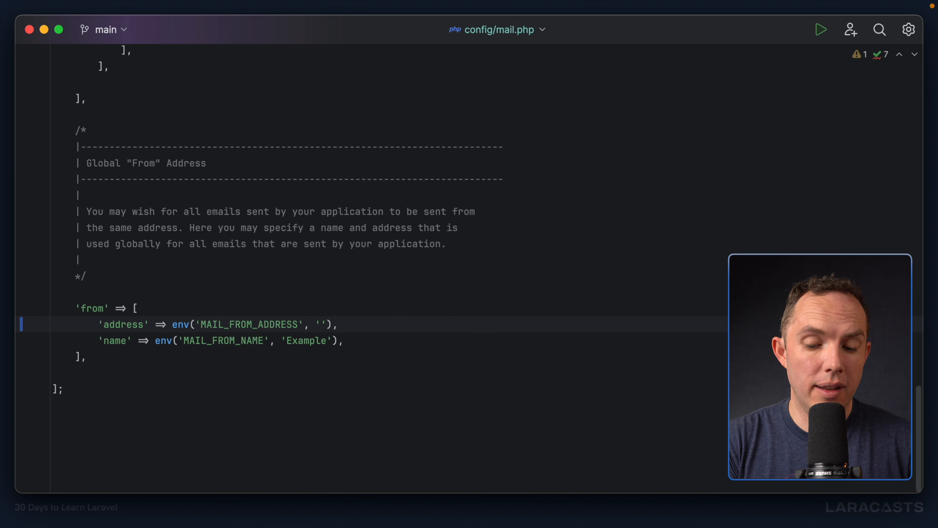
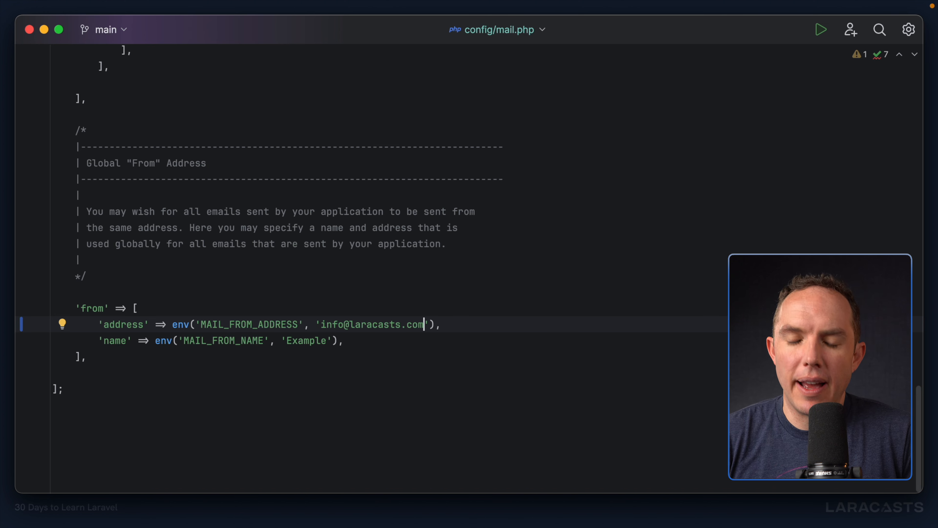
{"action": "type", "text": "hello@example.com"}
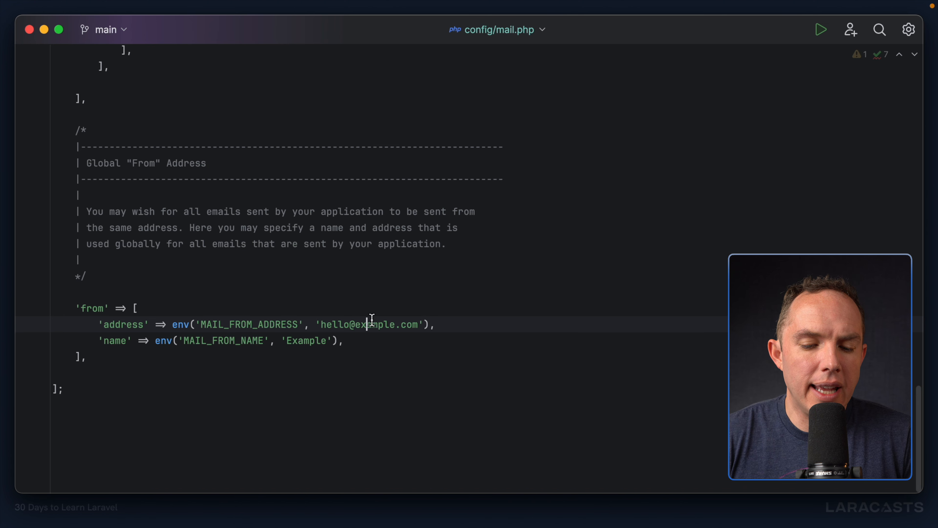
{"action": "double_click", "coordinate": [248, 325]}
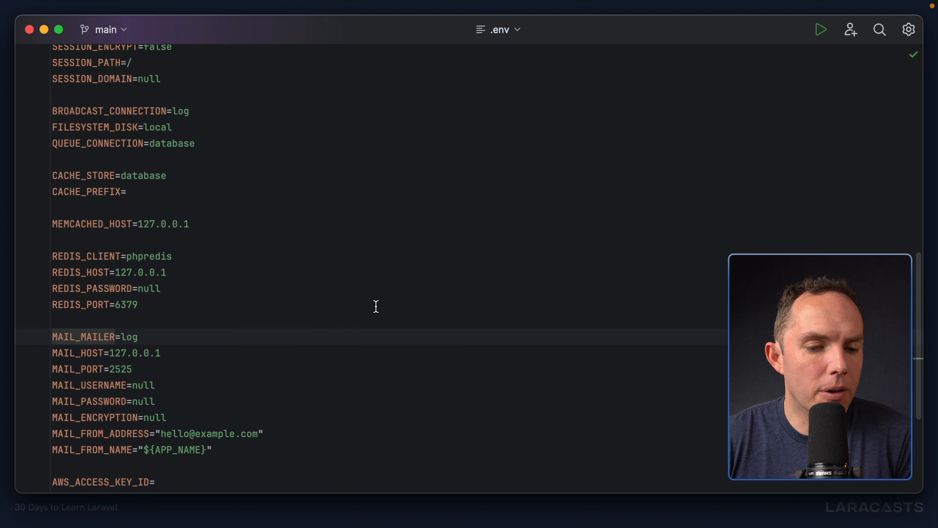
{"action": "scroll", "scroll_direction": "up", "scroll_amount": 3}
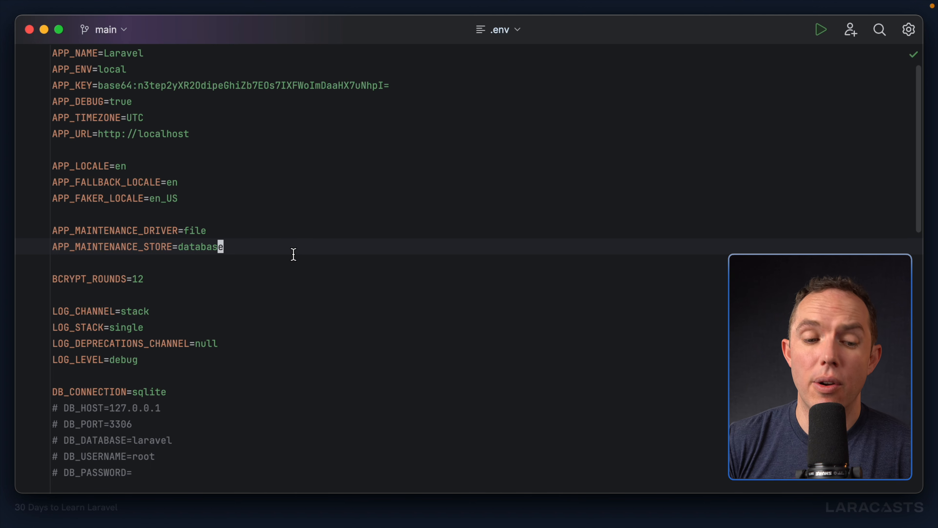
{"action": "scroll", "scroll_direction": "down", "scroll_amount": 3}
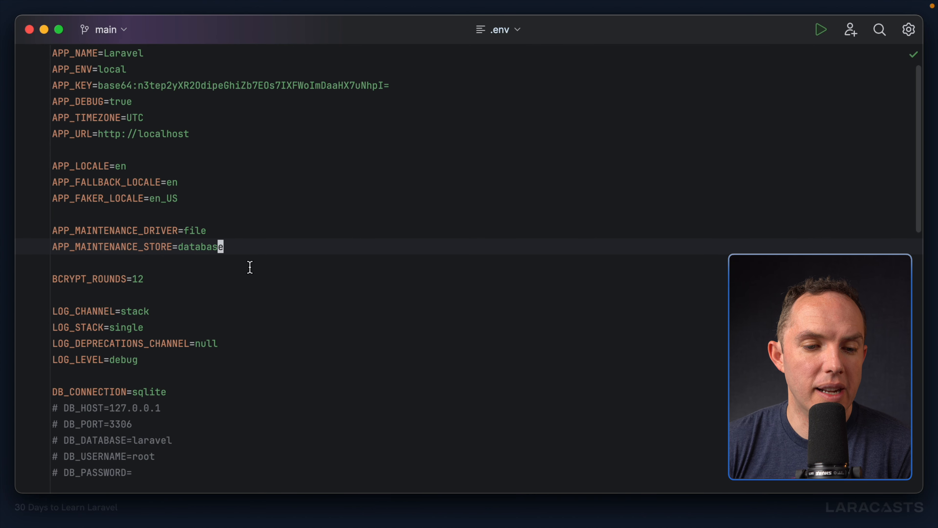
{"action": "triple_click", "coordinate": [90, 69]}
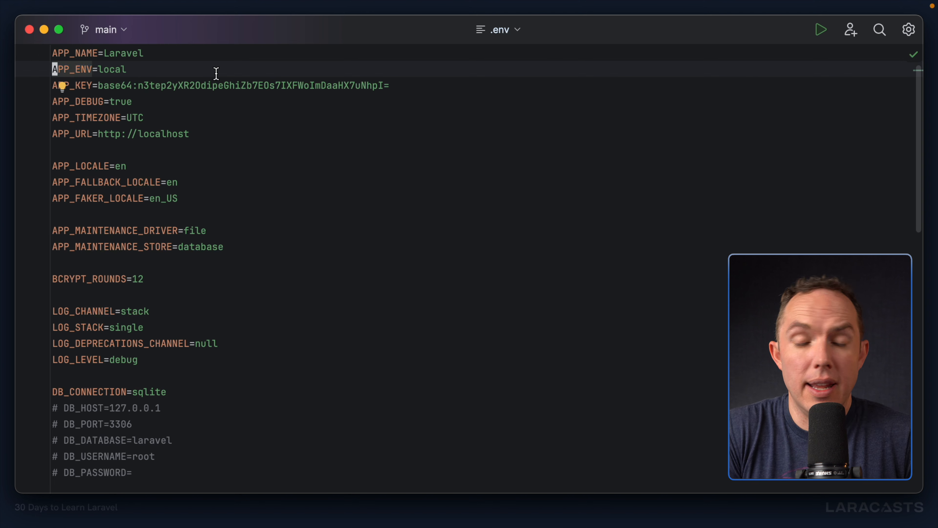
{"action": "type", "text": "production"}
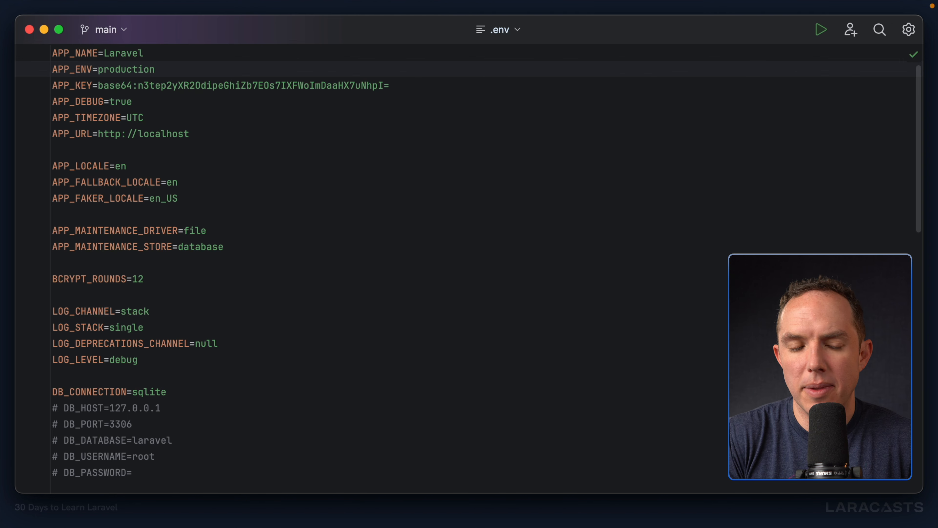
{"action": "type", "text": "local"}
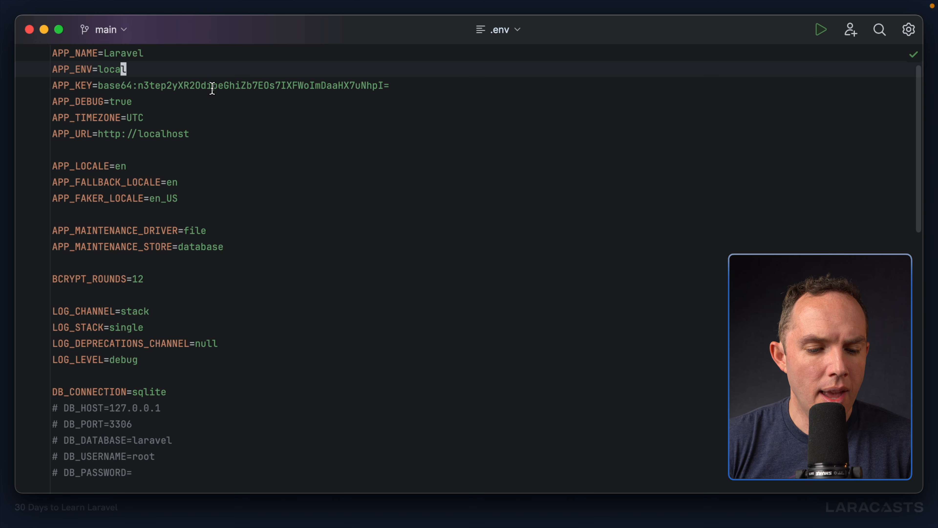
{"action": "scroll", "scroll_direction": "down", "scroll_amount": 3}
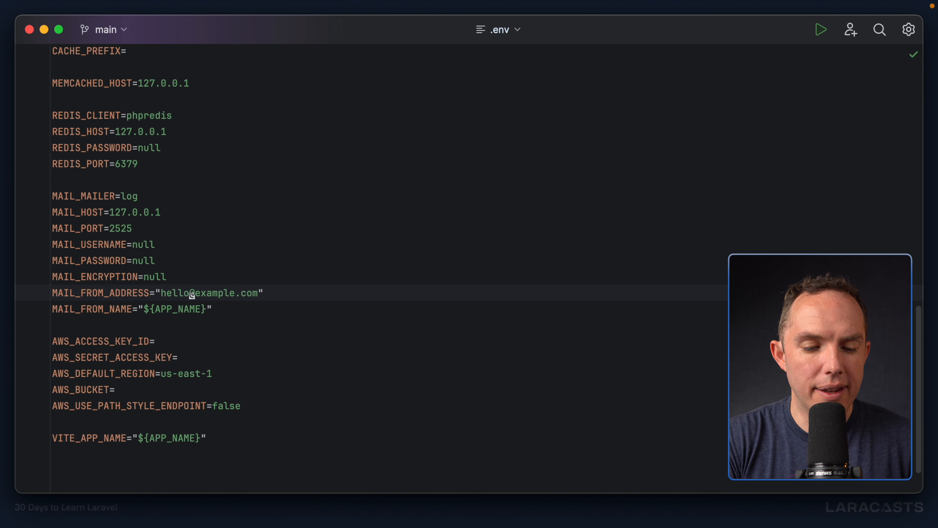
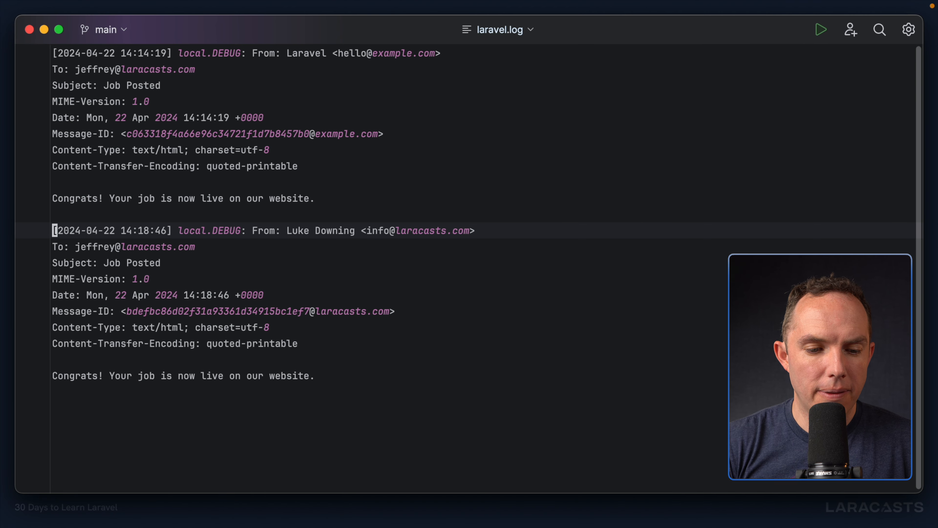
Check the From line of the newest email in laravel.log, then open JobPosted.php via a 'Job' search.
{"action": "left_click_drag", "start_coordinate": [54, 230], "coordinate": [60, 392]}
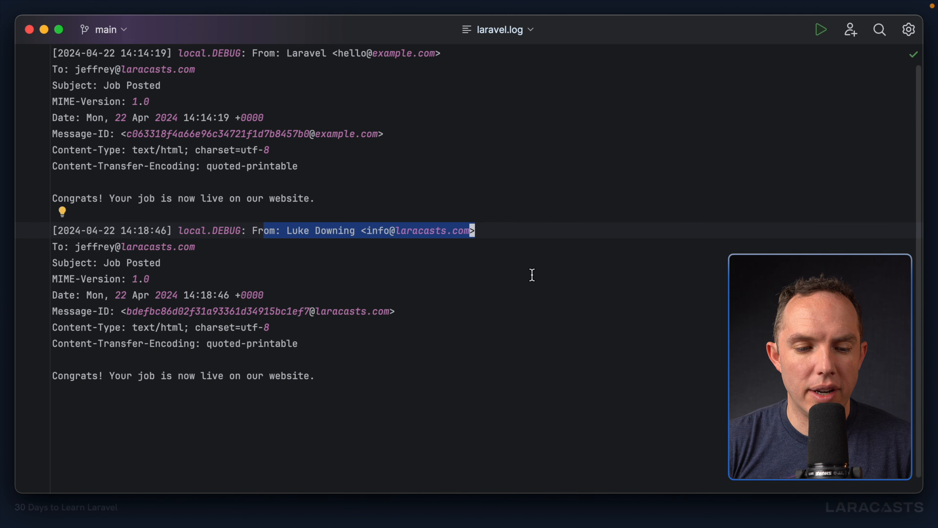
{"action": "type", "text": "Job"}
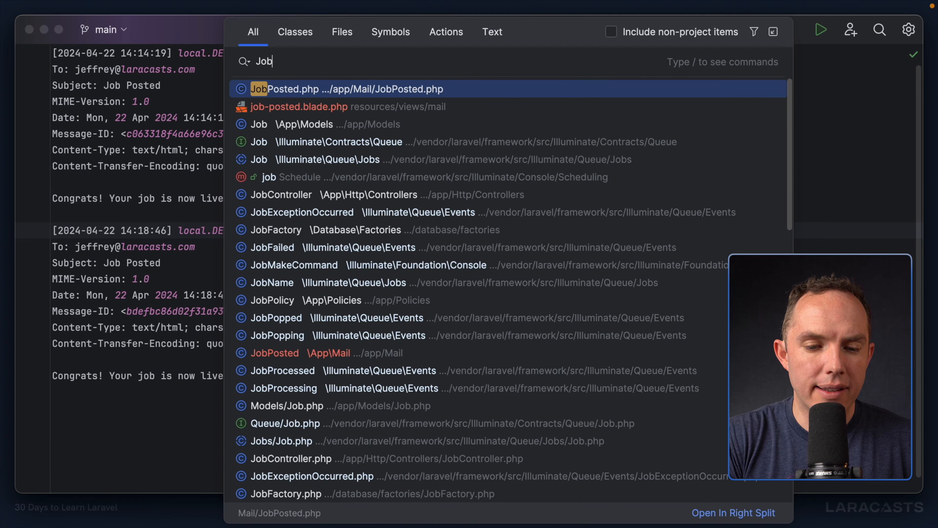
{"action": "left_click", "coordinate": [352, 88]}
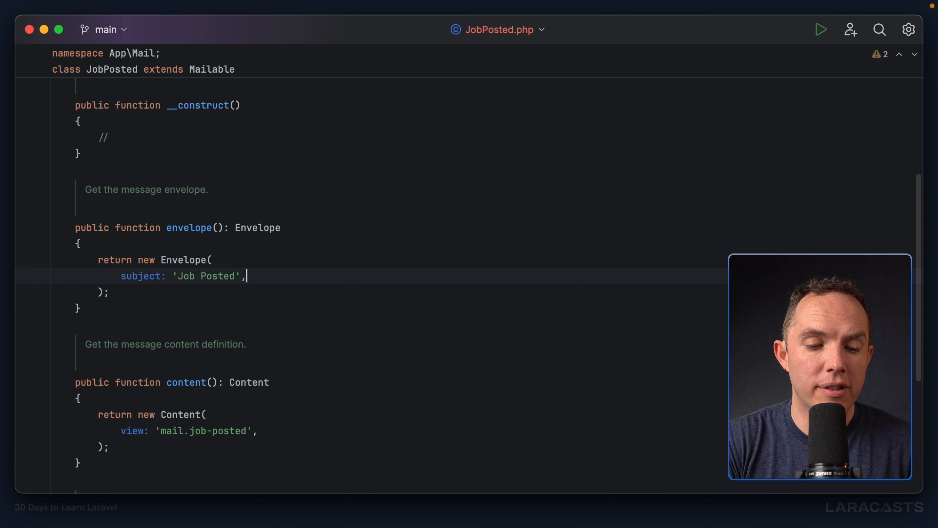
{"action": "type", "text": "from:"}
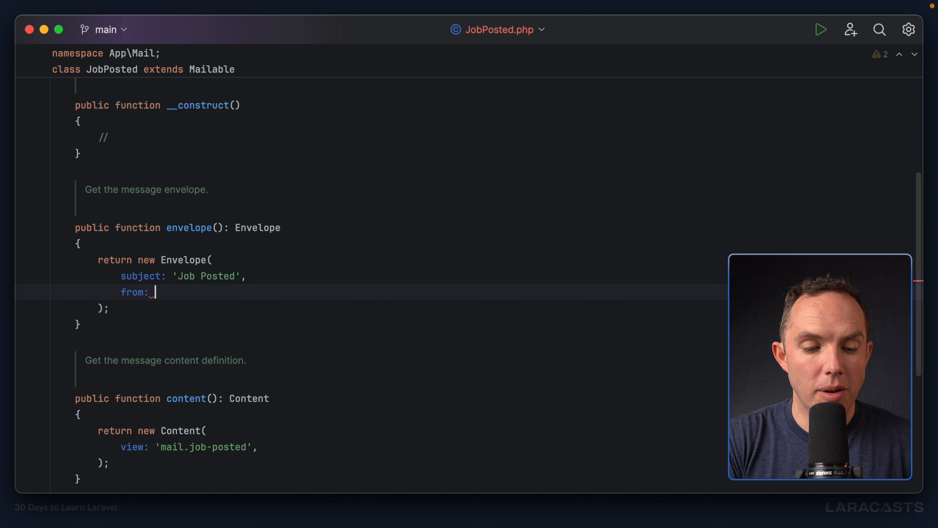
{"action": "type", "text": "'"}
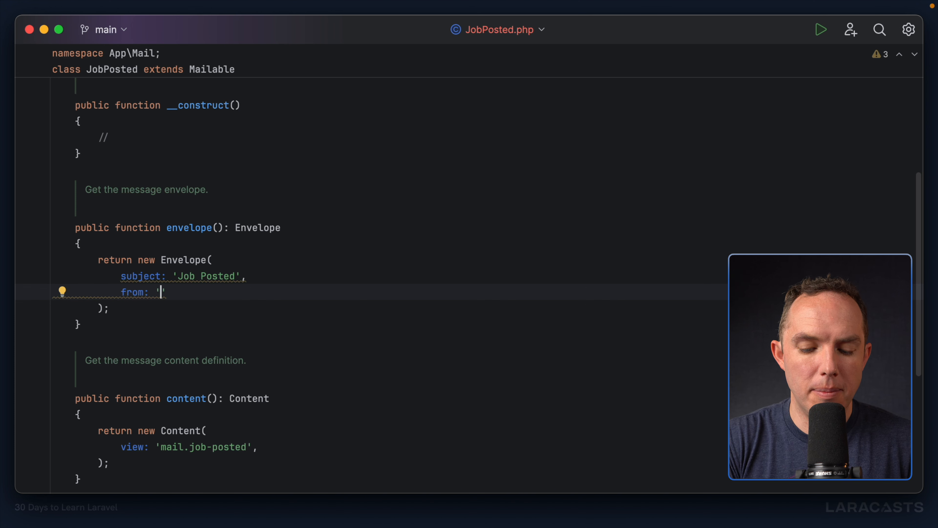
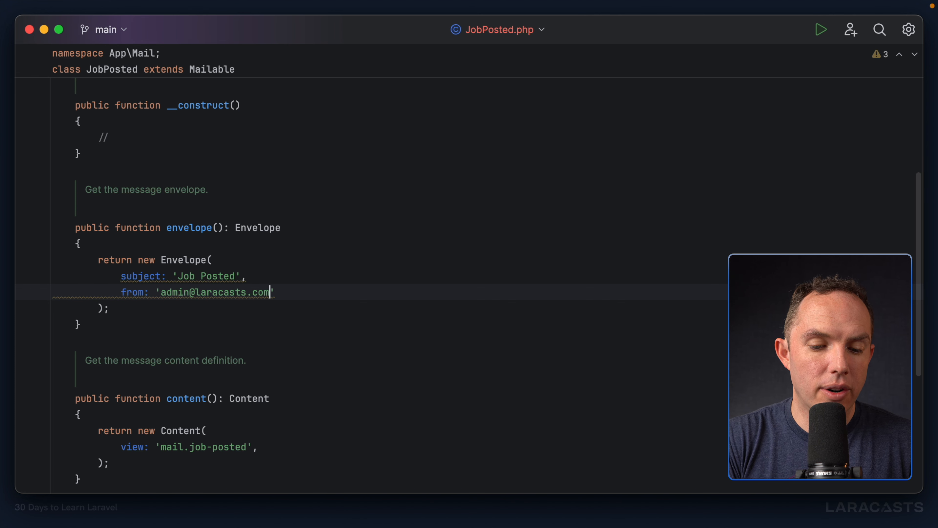
{"action": "type", "text": "rep"}
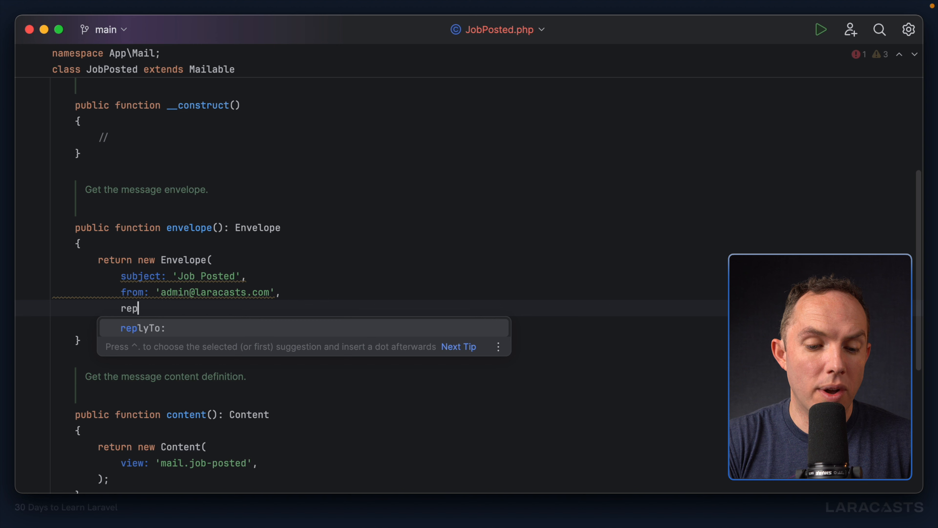
{"action": "key", "text": "Tab"}
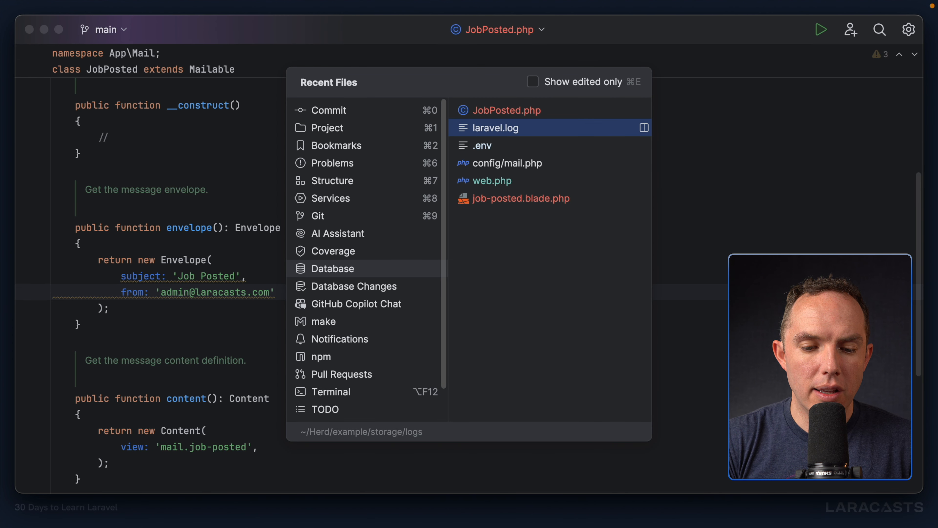
{"action": "left_click", "coordinate": [493, 128]}
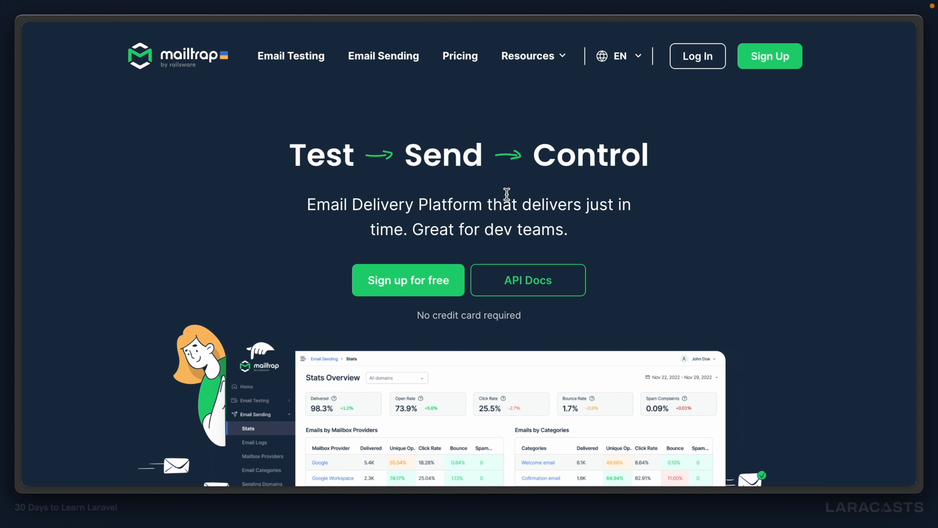
Create a new Mailtrap email-testing inbox named laracasts.
{"action": "left_click", "coordinate": [697, 56]}
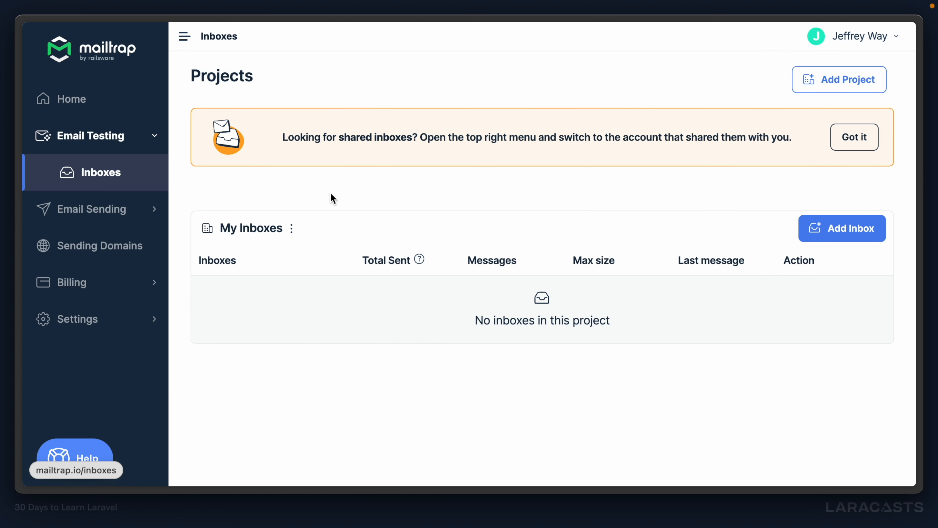
{"action": "left_click", "coordinate": [841, 228]}
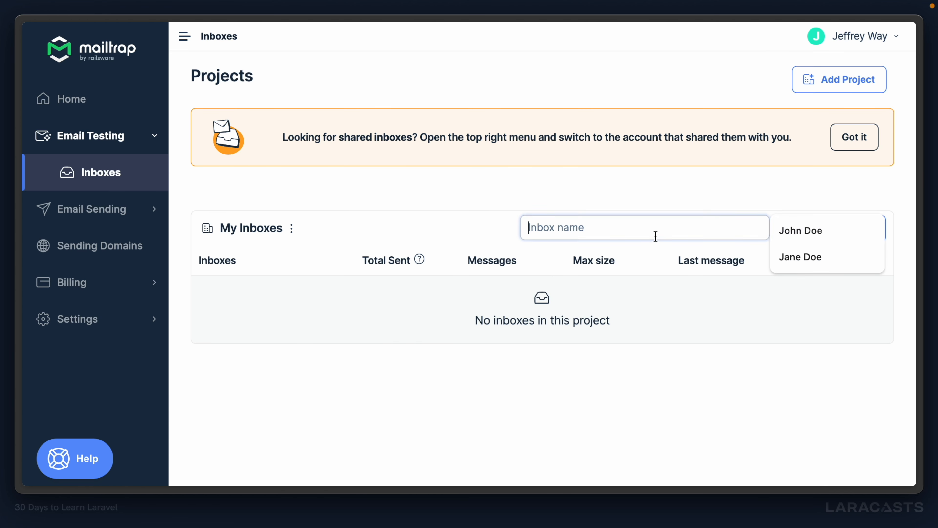
{"action": "type", "text": "laracasts"}
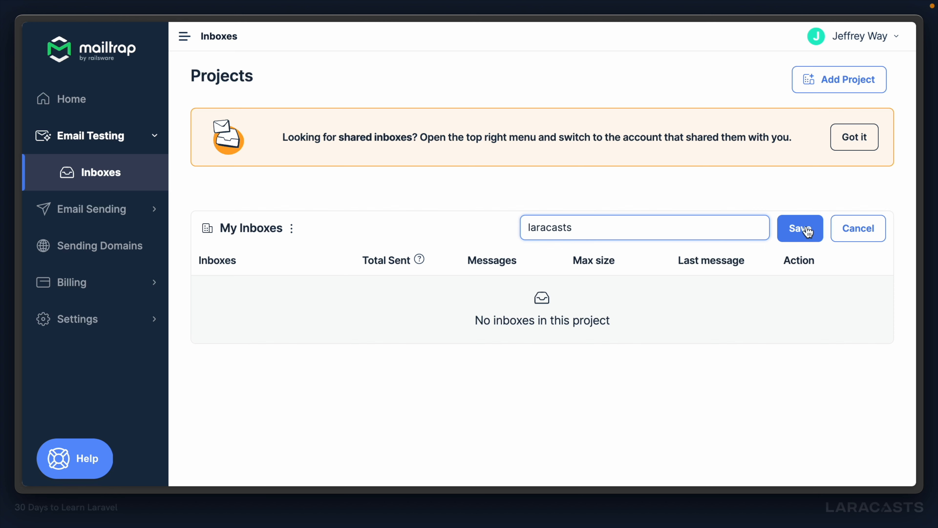
{"action": "left_click", "coordinate": [799, 228]}
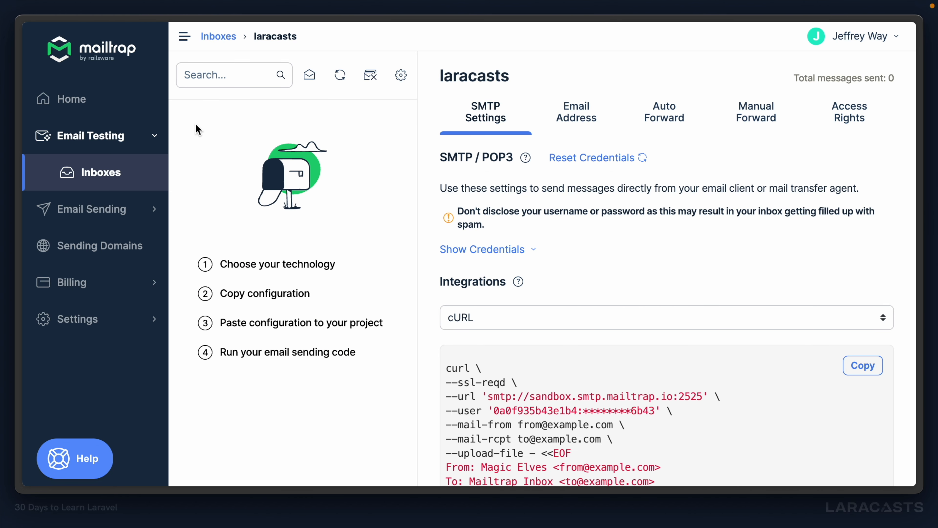
{"action": "mouse_move", "coordinate": [627, 318]}
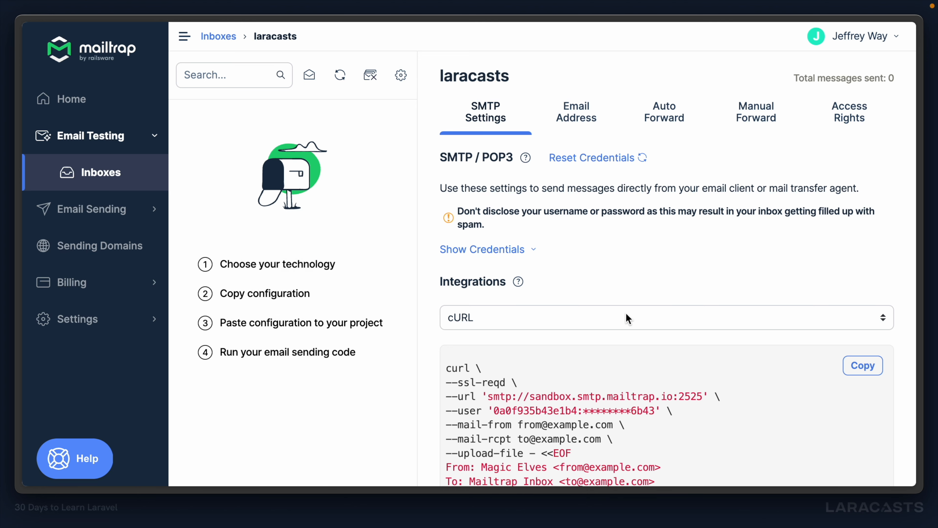
Choose the Laravel 9+ integration and copy its SMTP mail configuration.
{"action": "left_click", "coordinate": [666, 317]}
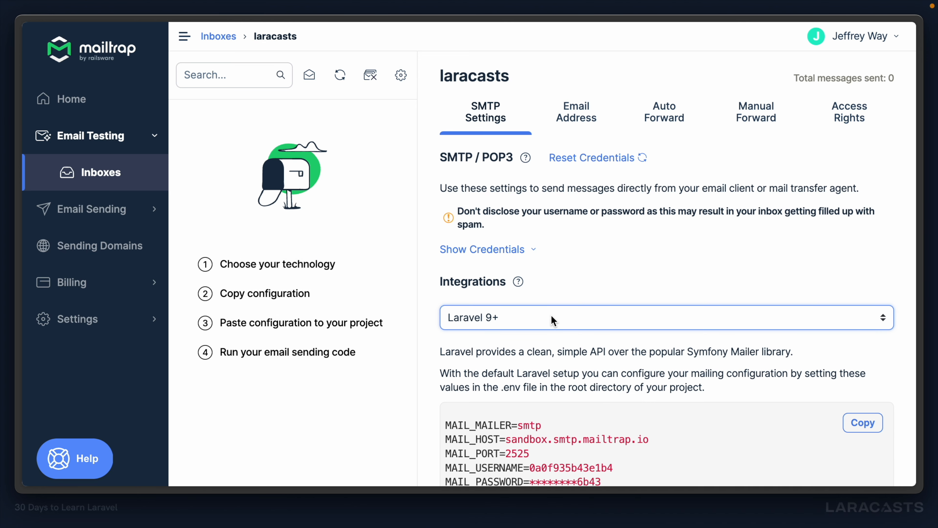
{"action": "scroll", "scroll_direction": "down", "scroll_amount": 3}
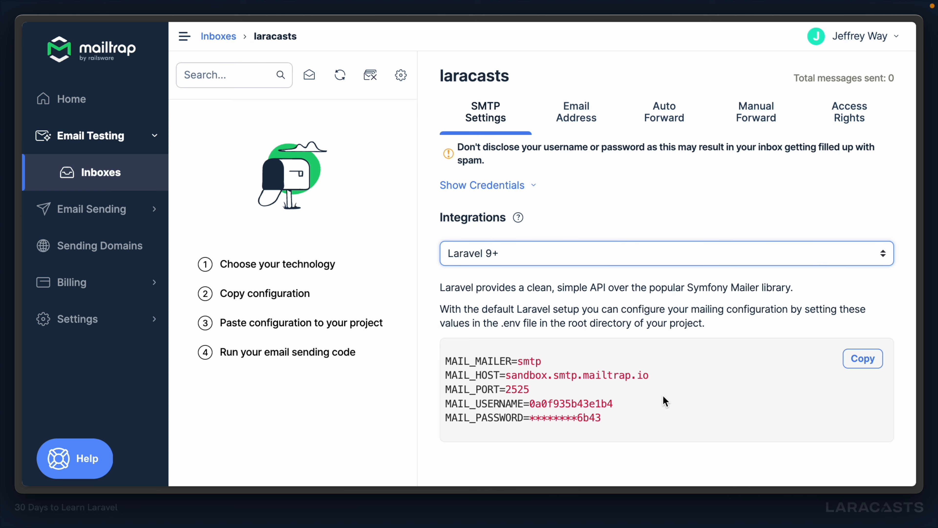
{"action": "left_click", "coordinate": [862, 357]}
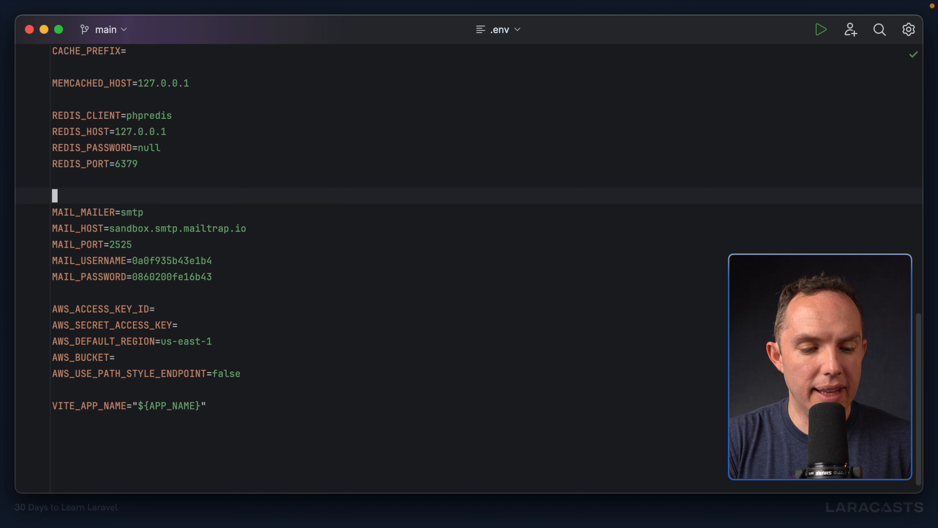
Add MAIL_ENCRYPTION=null below the pasted Mailtrap MAIL_* settings in .env.
{"action": "type", "text": "MAIL_ENCRYPTION=null"}
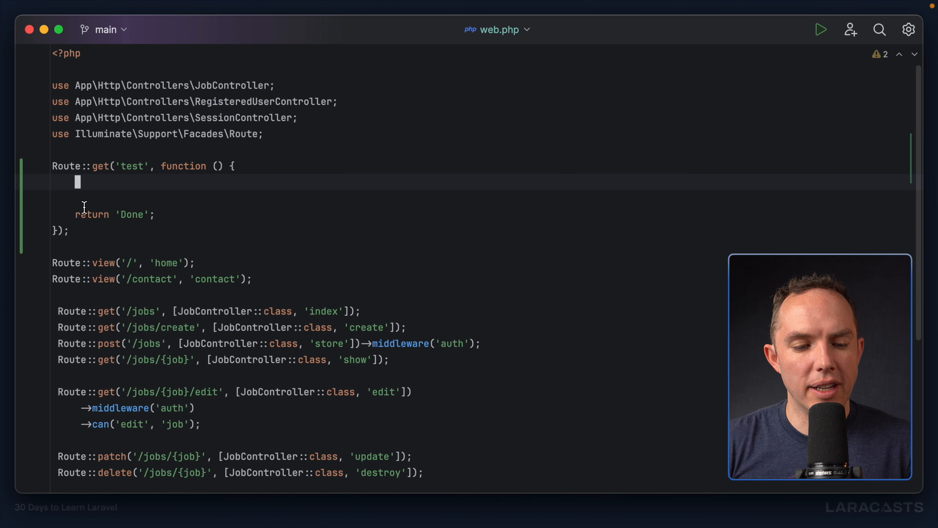
Move the Mail::to()->send() call from the web.php test route to after Job::create in JobController@store.
{"action": "left_click_drag", "start_coordinate": [78, 182], "coordinate": [67, 230]}
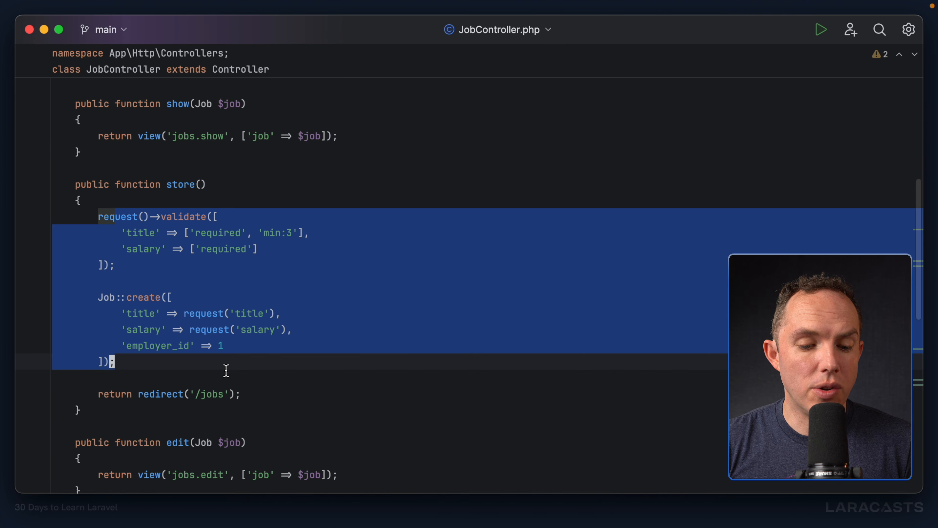
{"action": "left_click", "coordinate": [225, 369]}
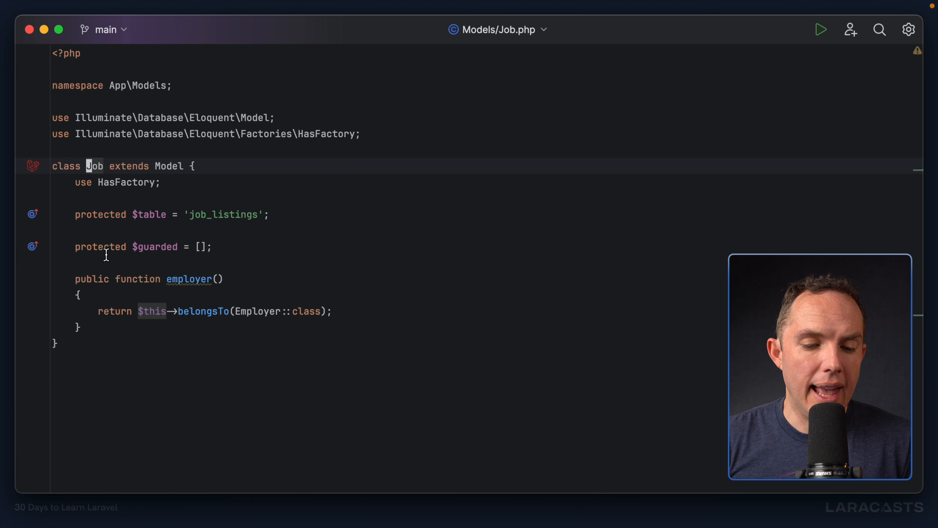
Capture $job from Job::create and mail new JobPosted($job) to $job->employer->user.
{"action": "double_click", "coordinate": [256, 311]}
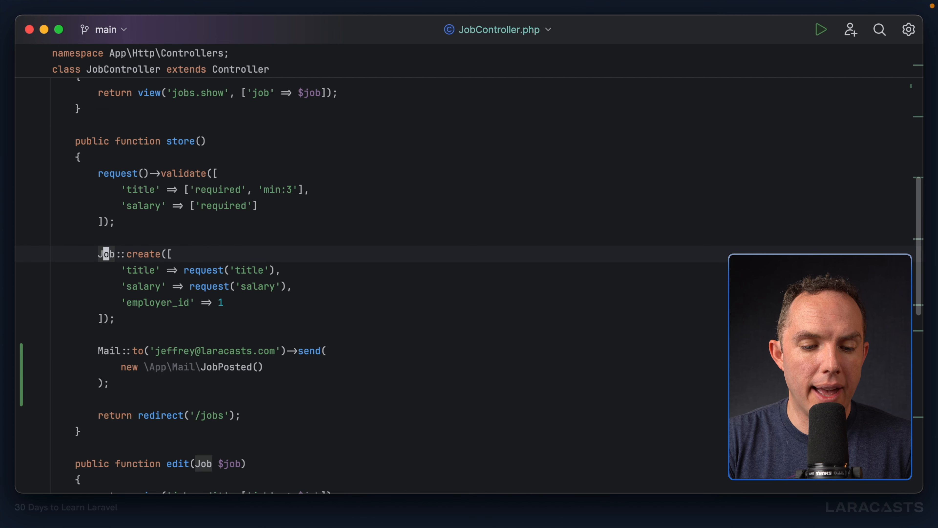
{"action": "type", "text": "$job ="}
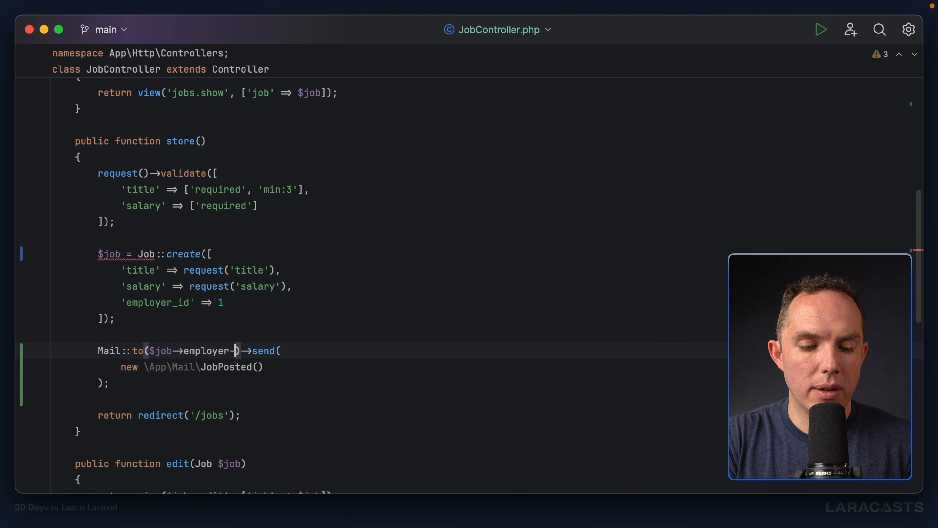
{"action": "type", "text": "user->email"}
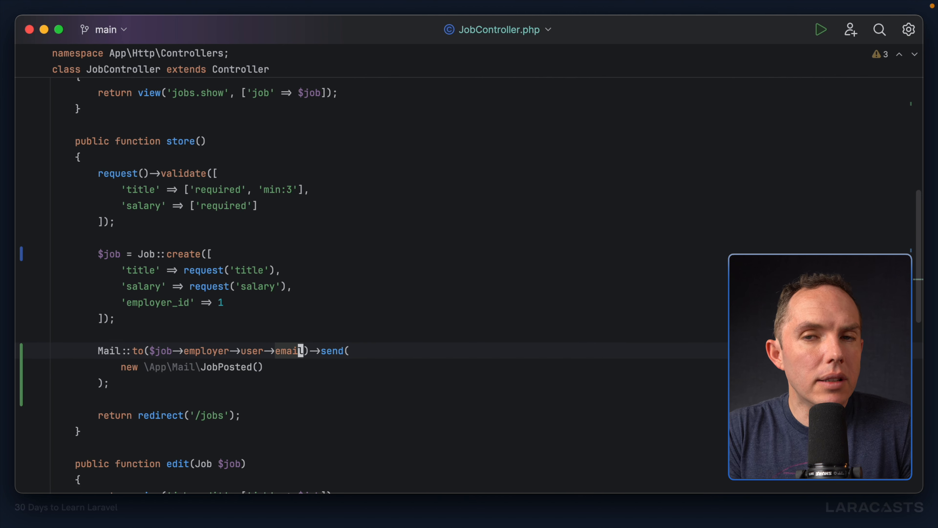
{"action": "key", "text": "Backspace"}
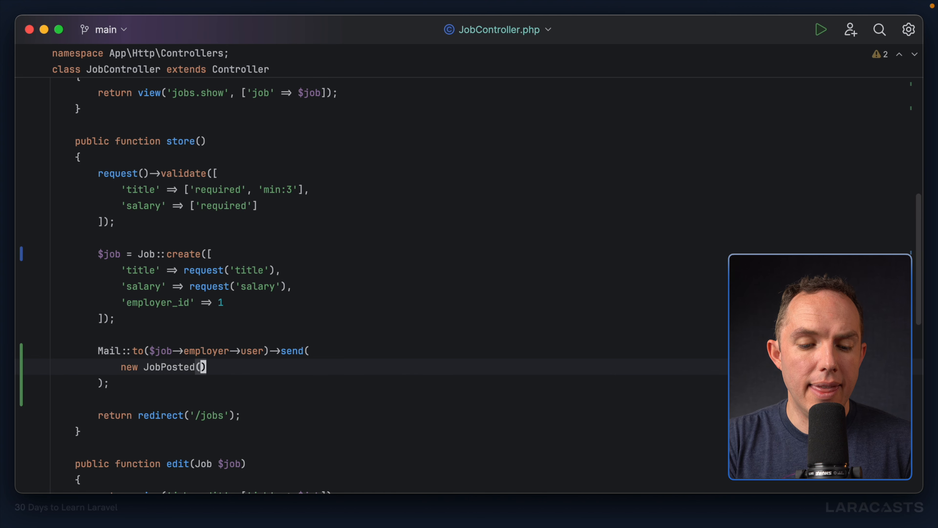
{"action": "type", "text": "$job)"}
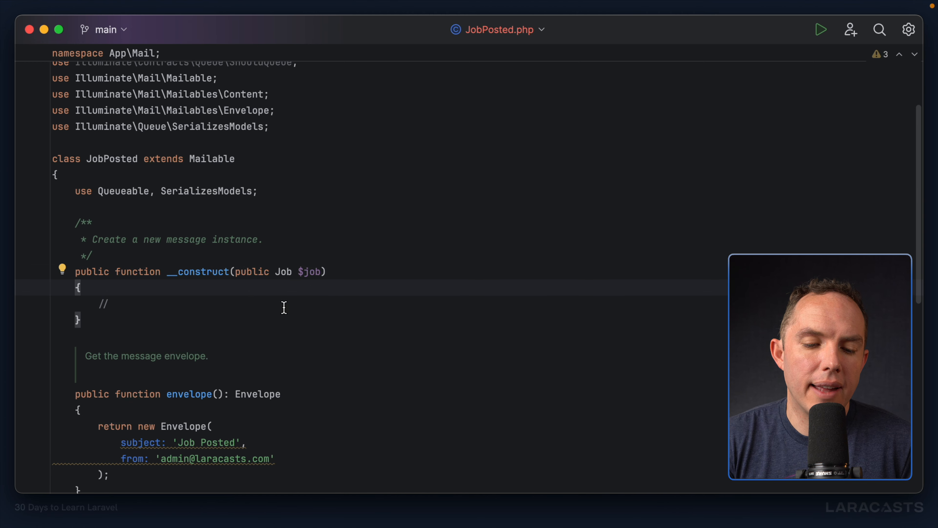
Try a public $foo = 'bar' property and protected visibility on $job, then revert to public Job $job.
{"action": "double_click", "coordinate": [254, 271]}
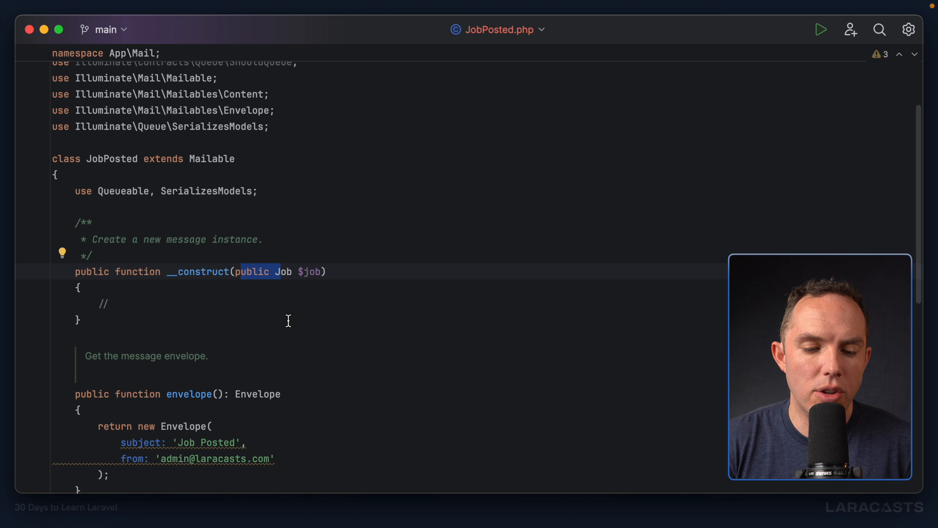
{"action": "mouse_move", "coordinate": [331, 293]}
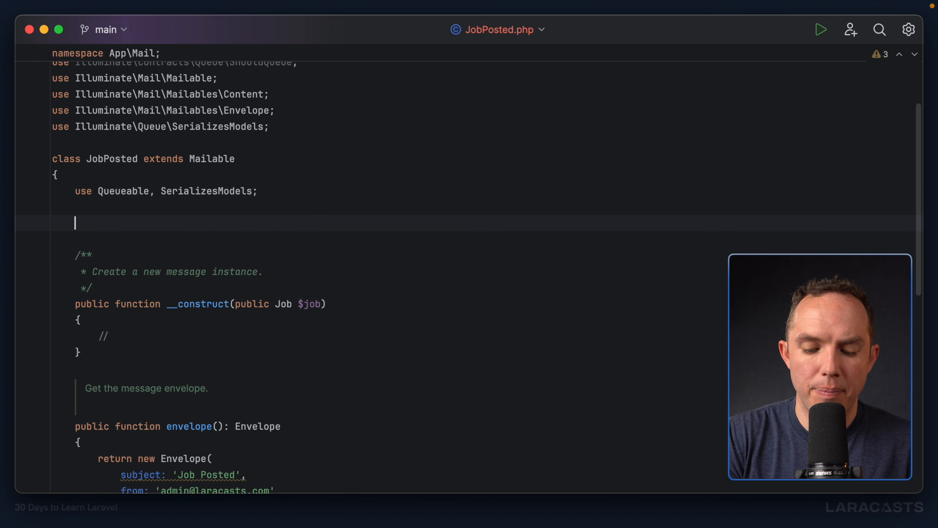
{"action": "type", "text": "public $foo = 'b"}
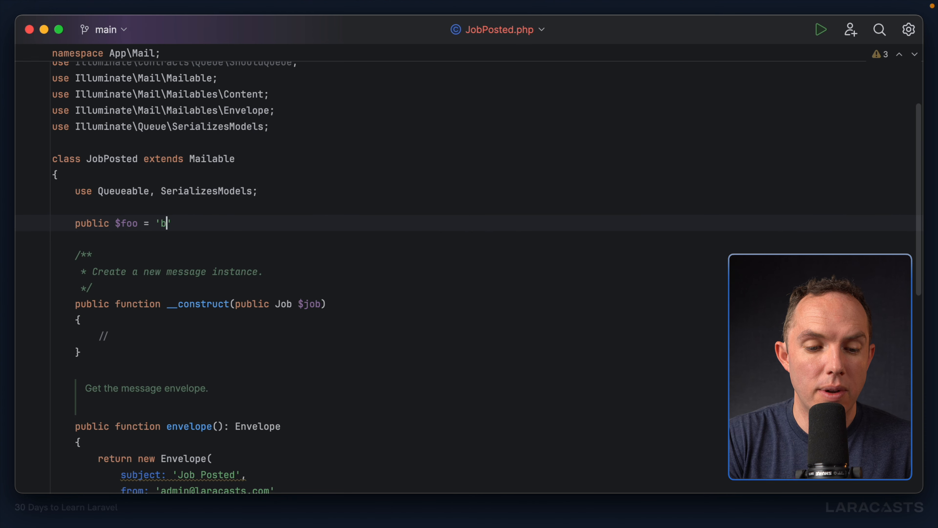
{"action": "type", "text": "ar';"}
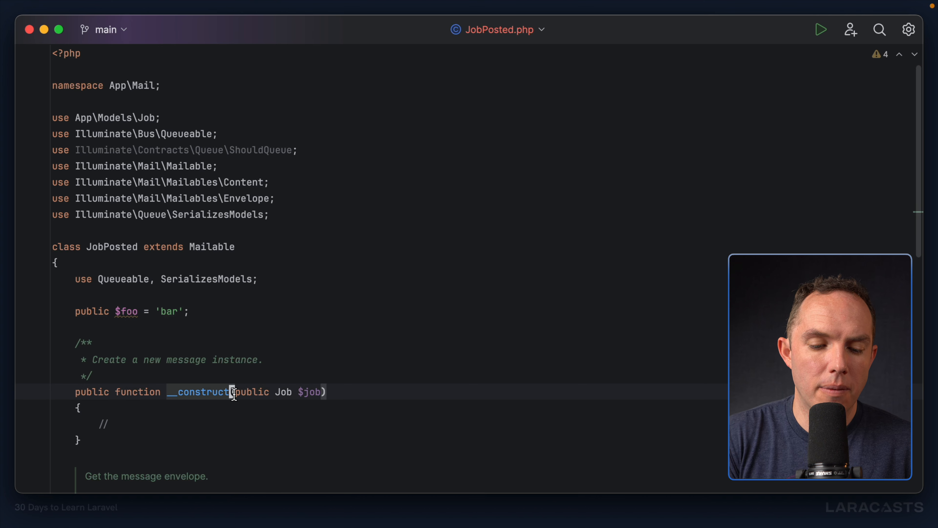
{"action": "type", "text": "protected"}
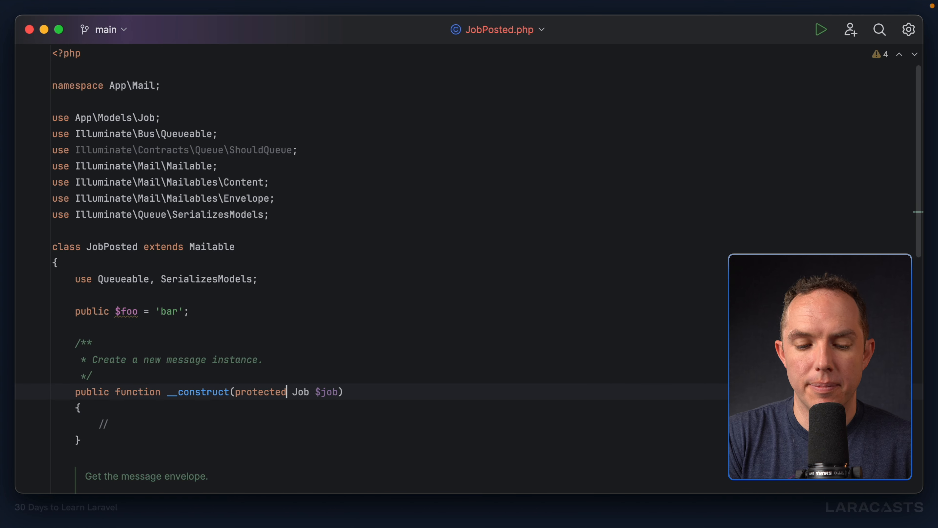
{"action": "type", "text": "publi"}
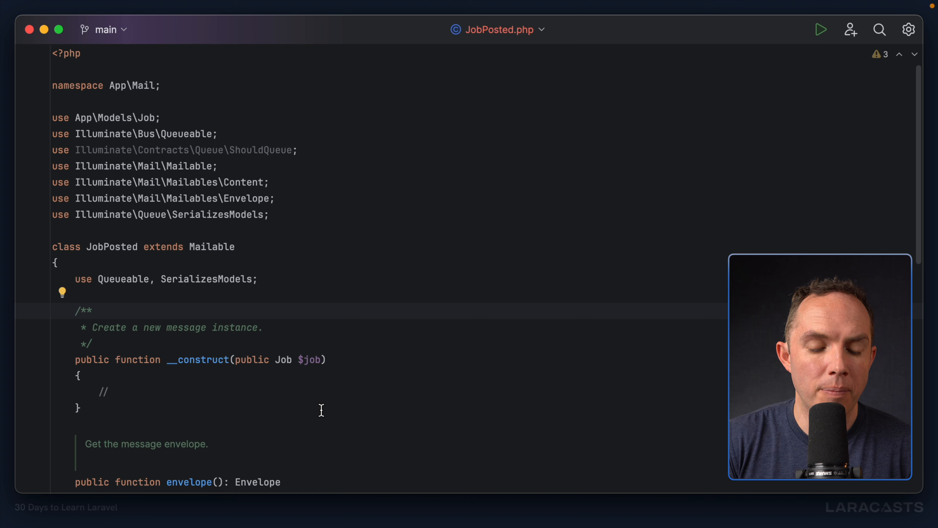
Experiment with a content() with: array passing 'foo' => 'bar' and 'title' => $this->...
{"action": "scroll", "scroll_direction": "down", "scroll_amount": 3}
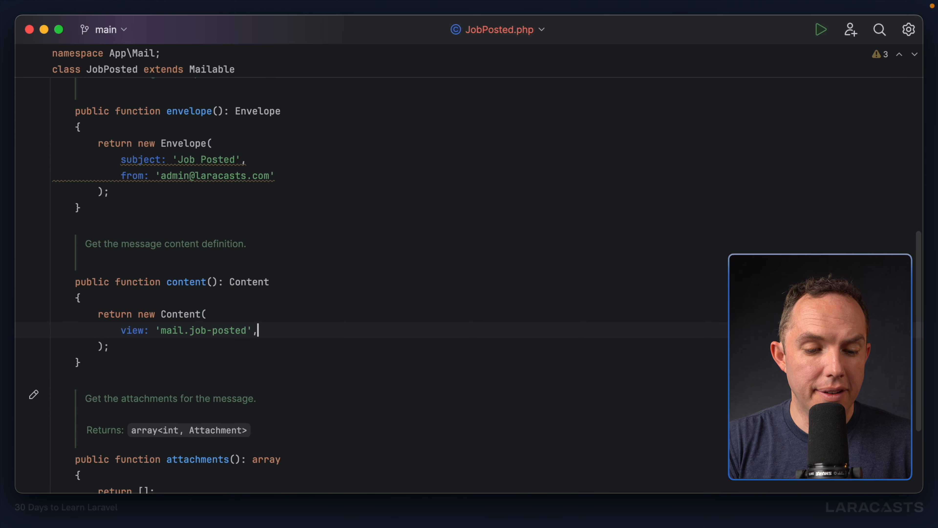
{"action": "type", "text": "with: ["}
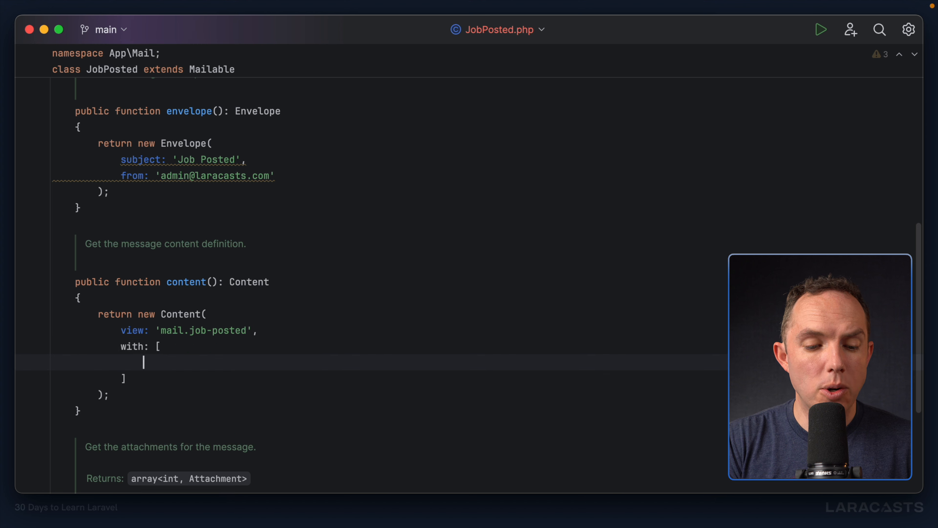
{"action": "type", "text": "'f"}
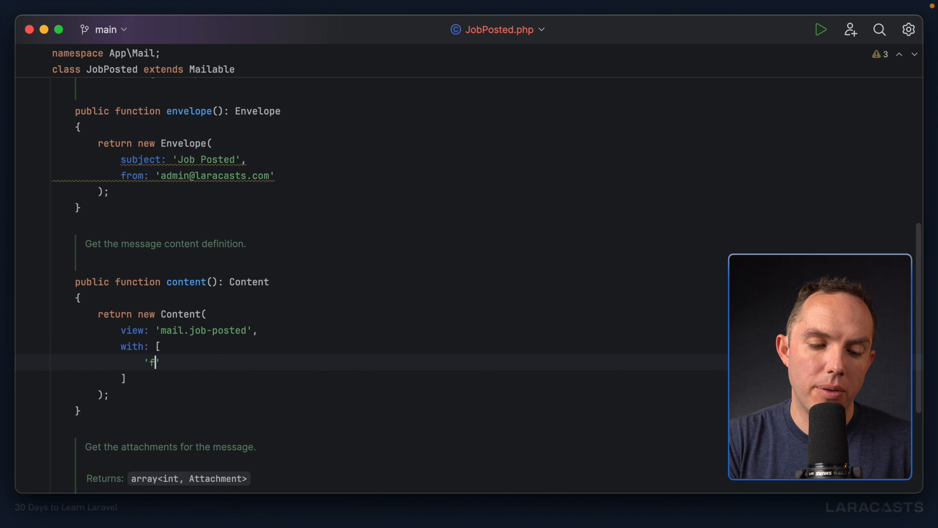
{"action": "type", "text": "oo' => 'bar',"}
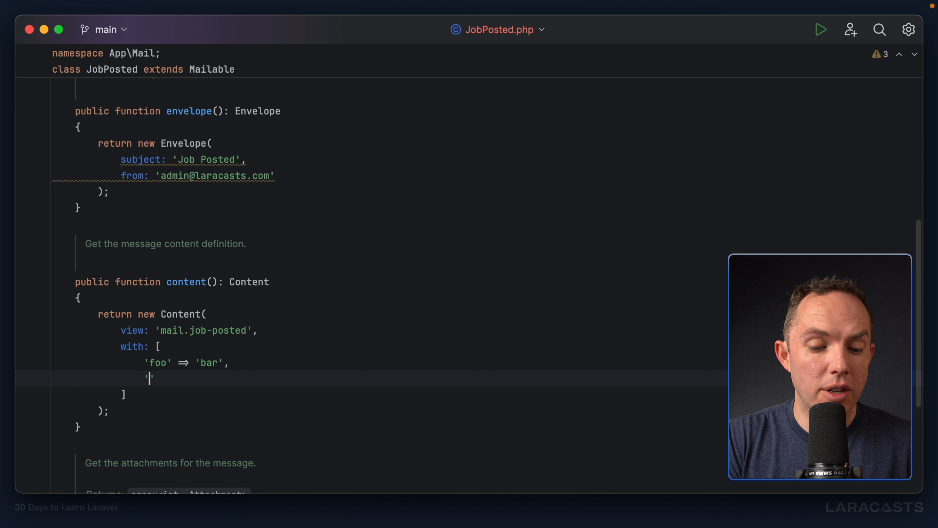
{"action": "type", "text": "'title' => $this->"}
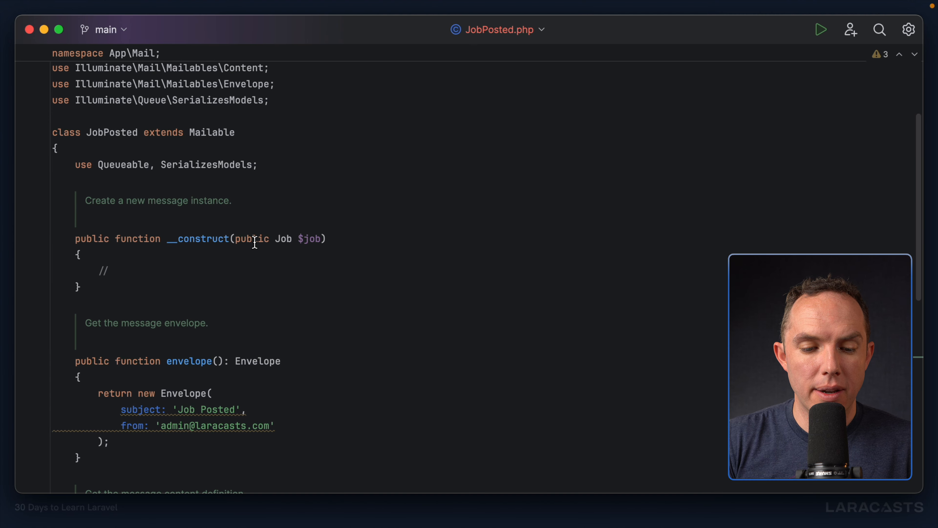
Switch the $job constructor parameter to protected, then back to a public promoted property.
{"action": "key", "text": "Backspace"}
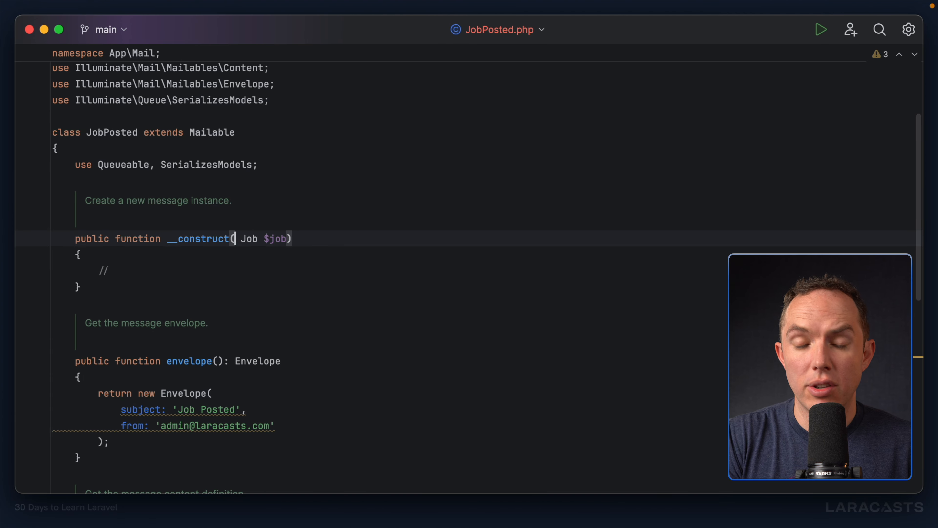
{"action": "type", "text": "protected"}
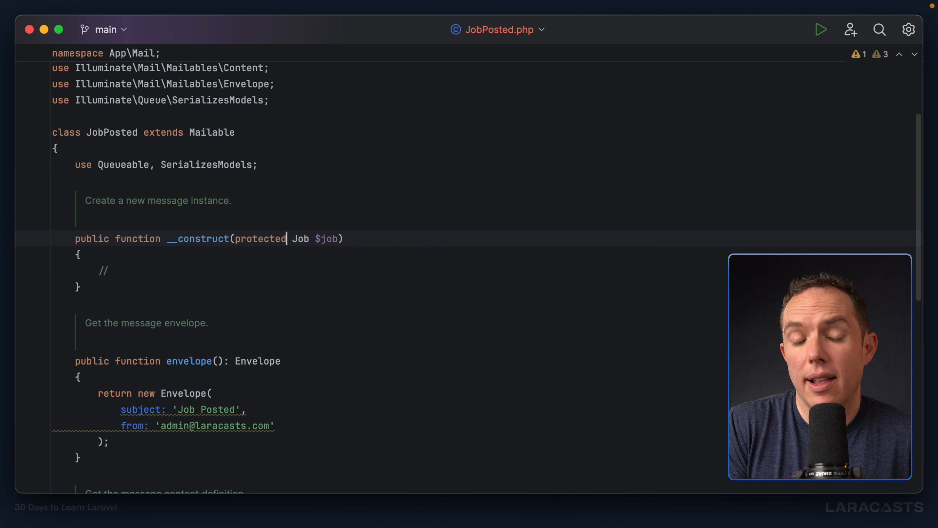
{"action": "type", "text": "public"}
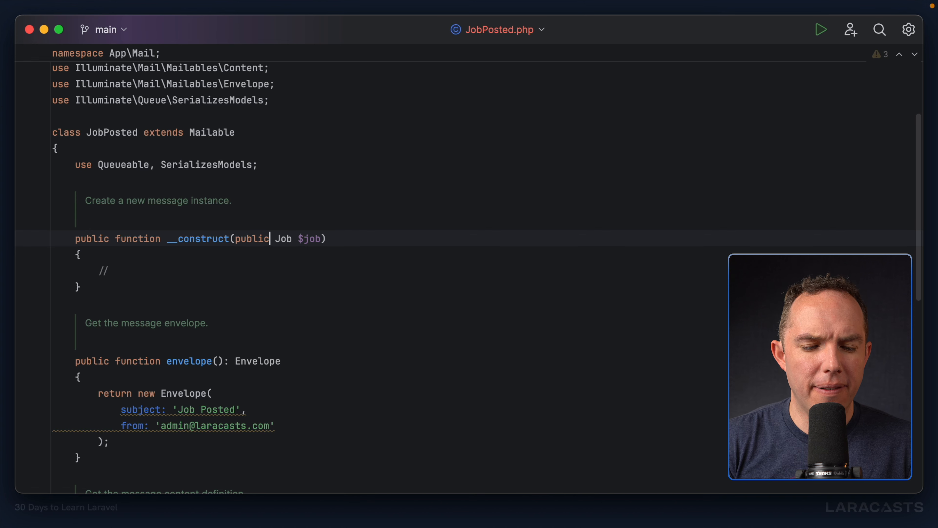
{"action": "scroll", "scroll_direction": "down", "scroll_amount": 3}
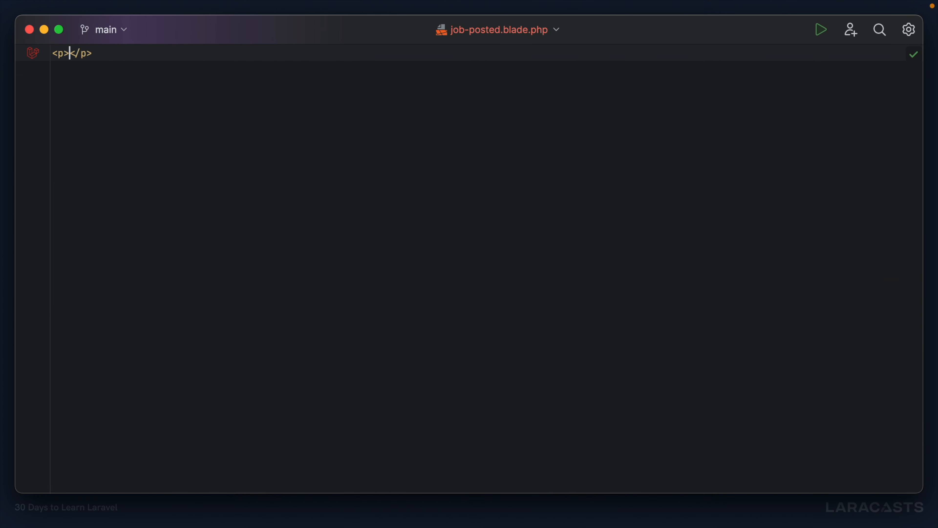
Add the 'Congrats! Your job is now live on our website.' paragraph and View Your Job Listing link text.
{"action": "type", "text": "Congrats! Your job is now live on our website."}
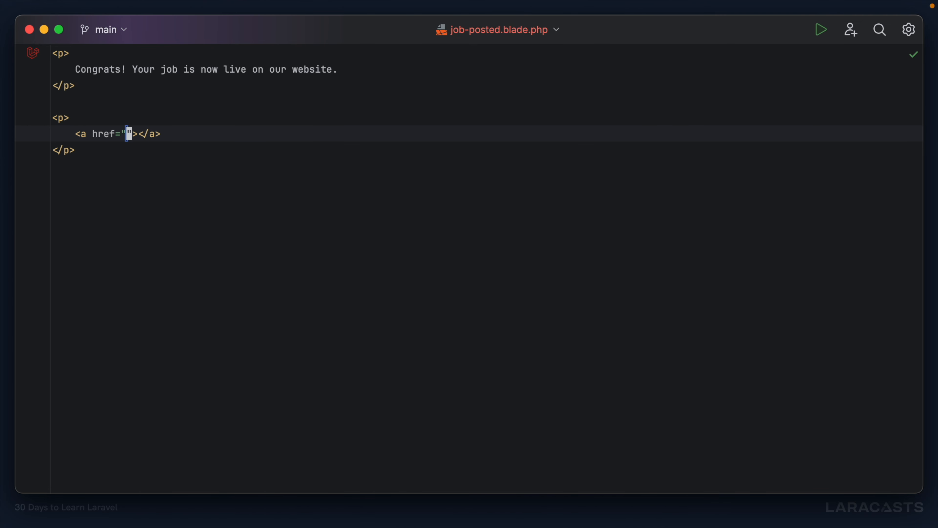
{"action": "type", "text": "View Your Job L"}
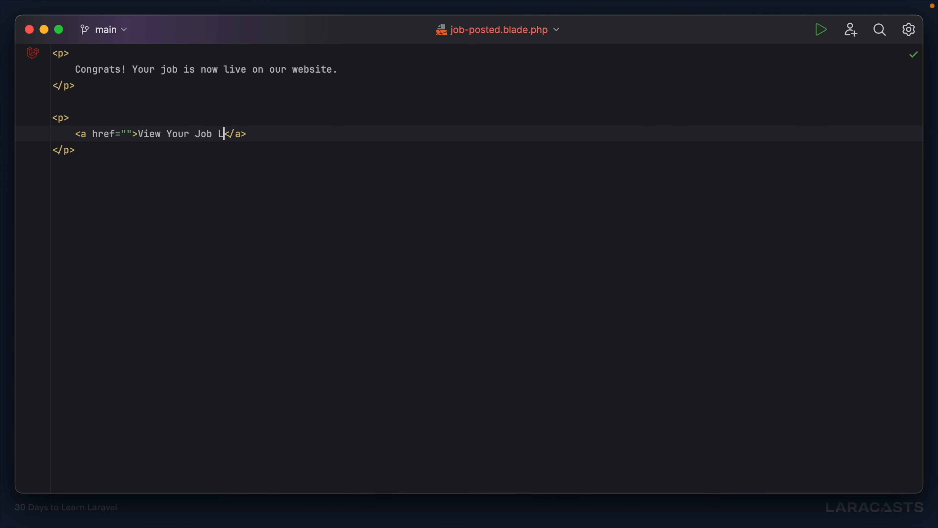
{"action": "type", "text": "isting"}
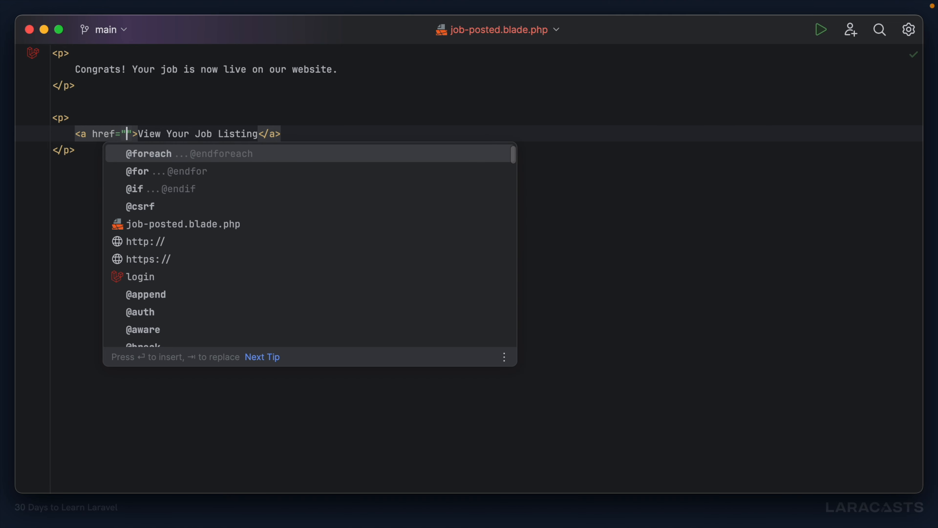
Point the link href at /jobs/{{ $job->id }}, then at the full url('/jobs/' . $job->id).
{"action": "type", "text": "/jobs/{{ }}"}
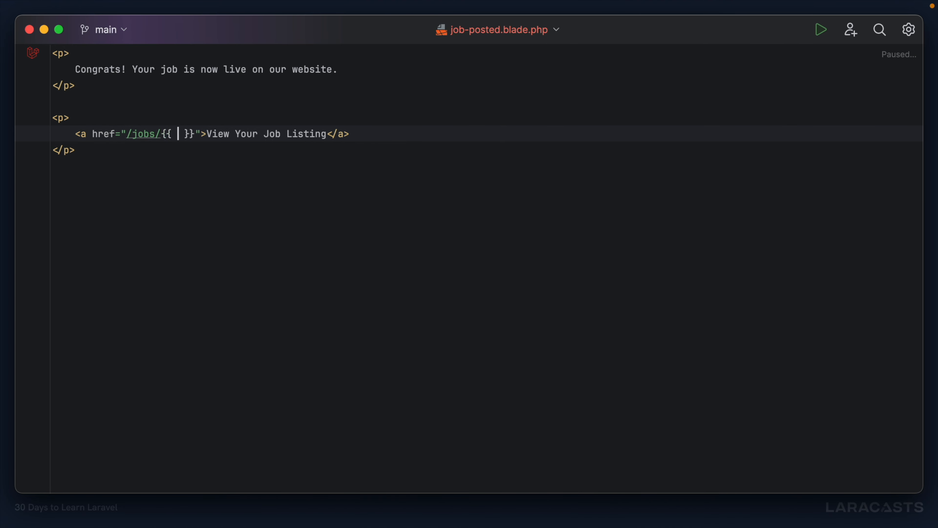
{"action": "type", "text": "$job->id"}
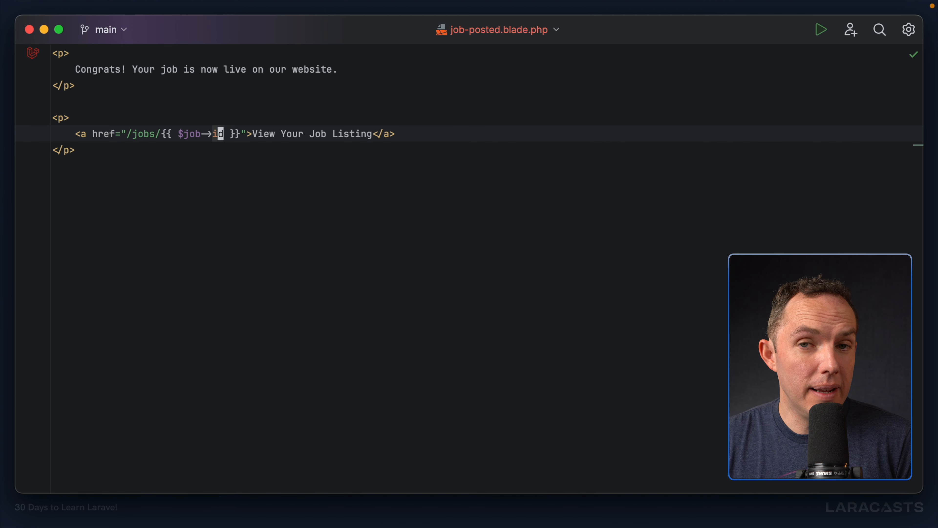
{"action": "mouse_move", "coordinate": [206, 207]}
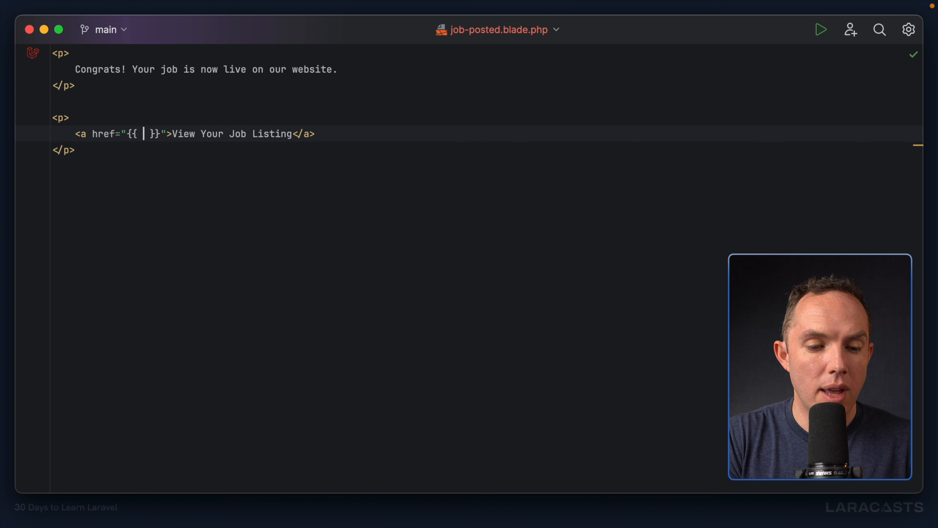
{"action": "type", "text": "url('/'"}
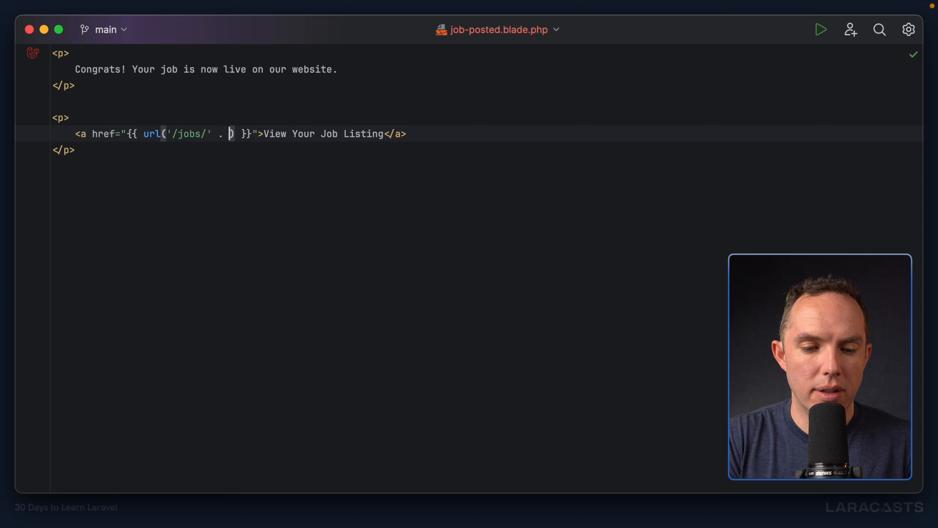
{"action": "type", "text": "$job->id"}
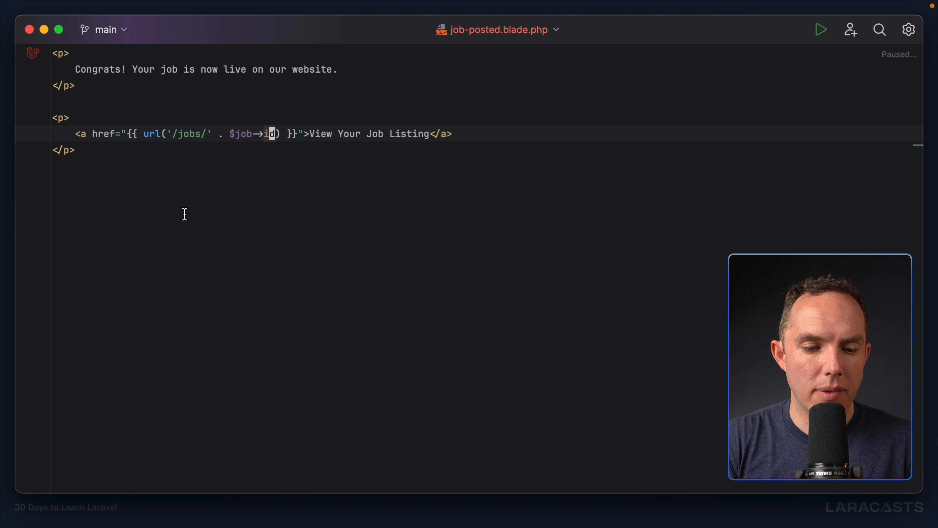
Jump to url()'s declaration in Illuminate/Foundation/helpers.php and read its docblock.
{"action": "left_click", "coordinate": [151, 134]}
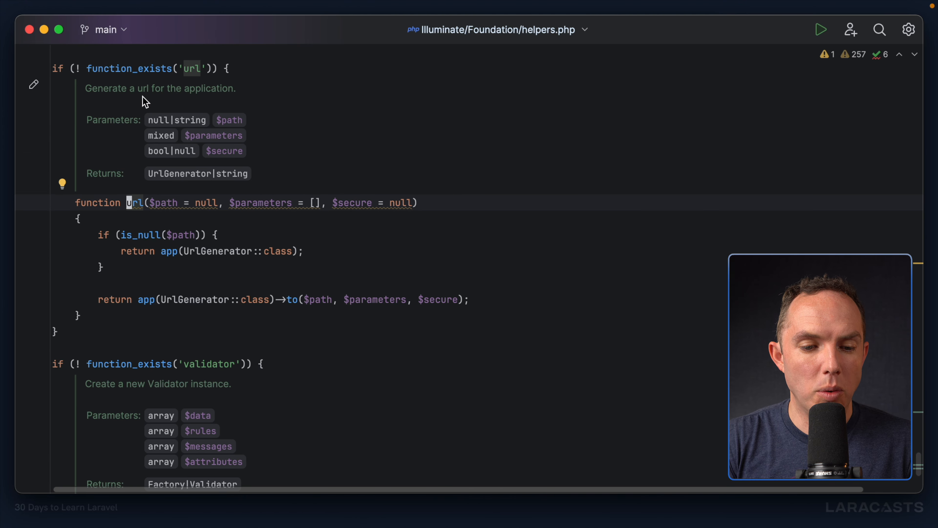
{"action": "double_click", "coordinate": [182, 87]}
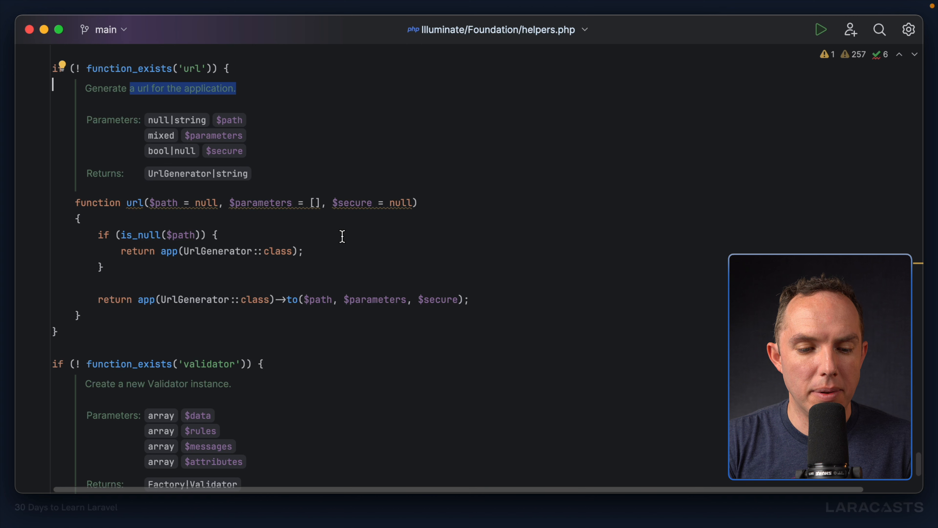
{"action": "left_click", "coordinate": [134, 202]}
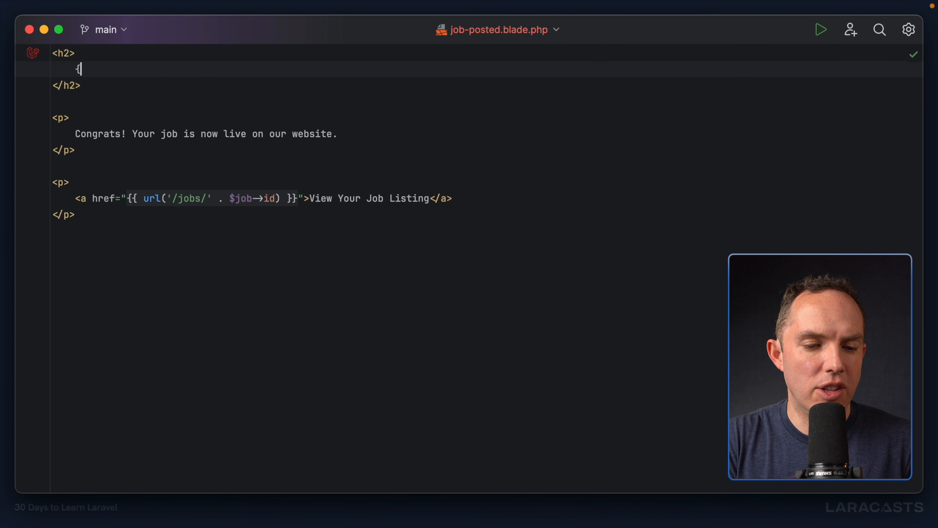
Write {{ $job->title }} inside the new <h2> heading above the congrats text.
{"action": "type", "text": "{{ $job->title }}"}
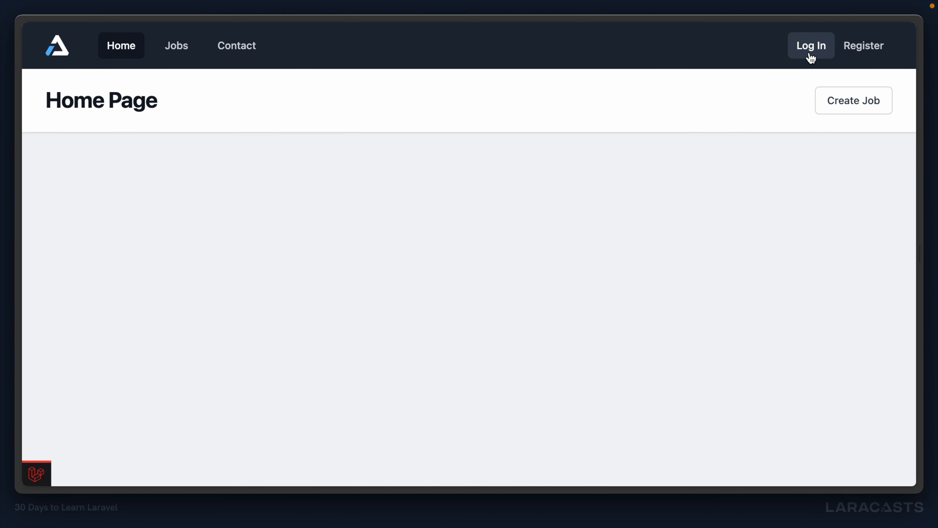
Log in to the Laravel app with the saved credentials.
{"action": "left_click", "coordinate": [810, 46]}
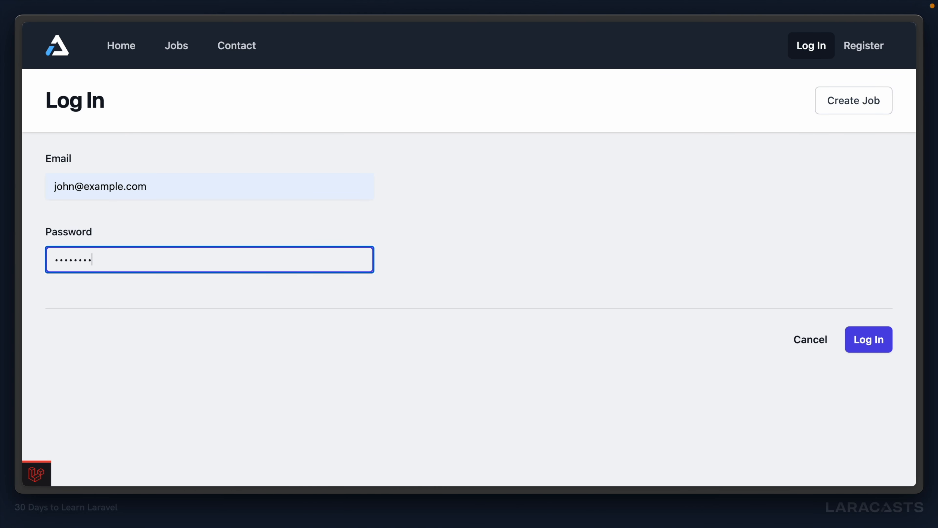
{"action": "left_click", "coordinate": [868, 339]}
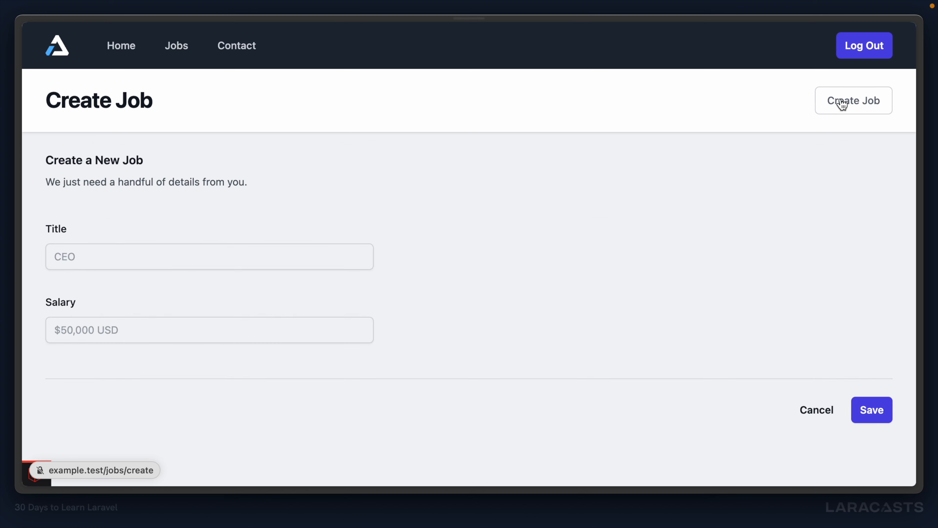
Create and save a Laracasts Video Producer job with salary $90,000.
{"action": "type", "text": "Laracas"}
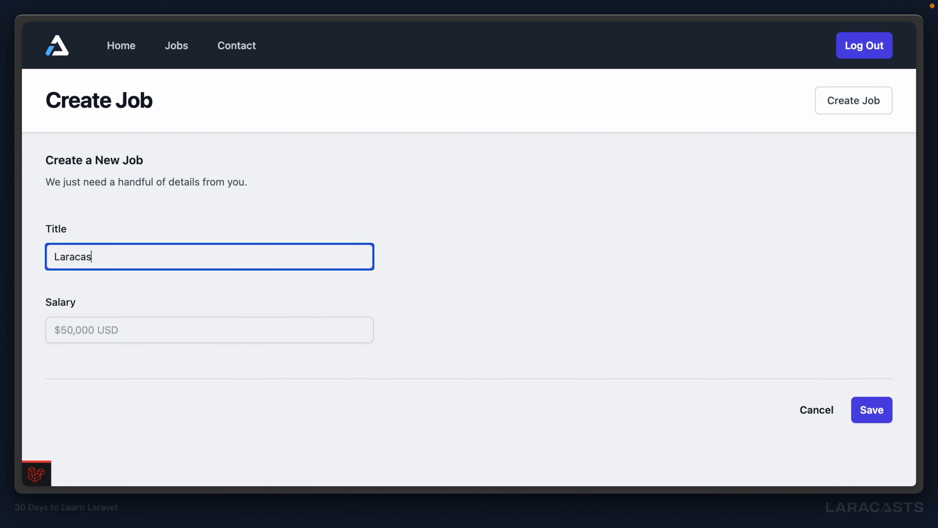
{"action": "left_click", "coordinate": [210, 330]}
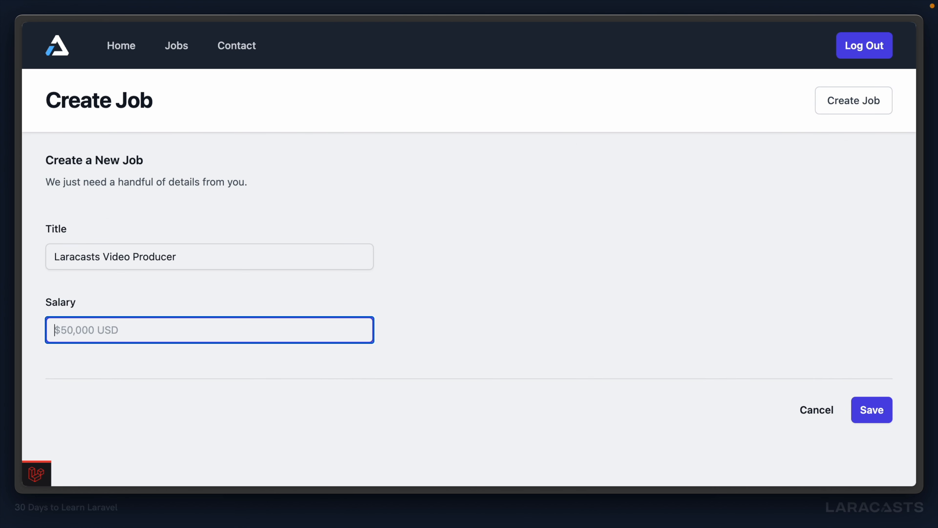
{"action": "type", "text": "$90,000 Per Year"}
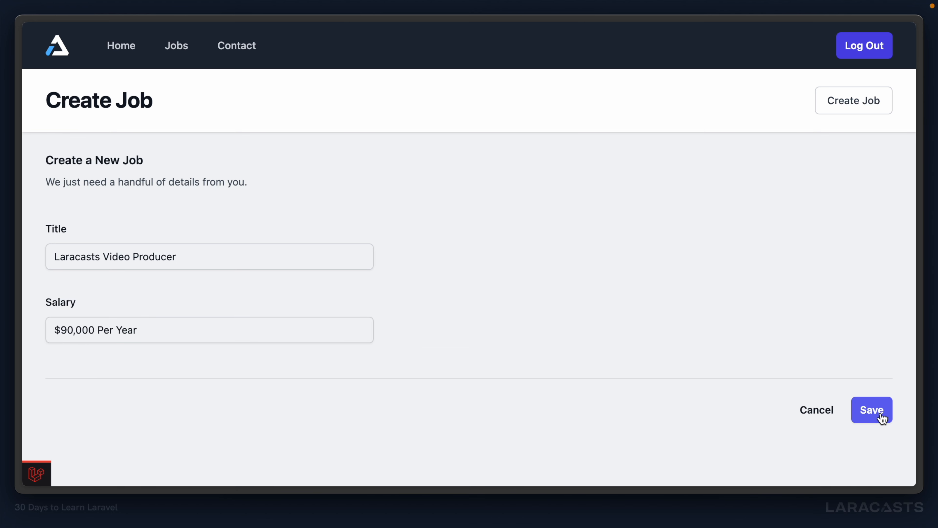
{"action": "left_click", "coordinate": [871, 409]}
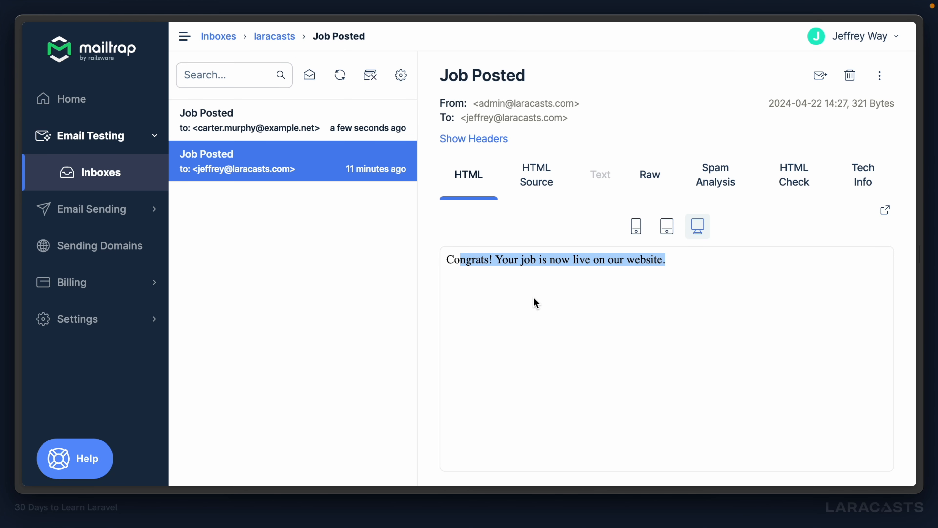
View the newest Job Posted email and follow View Your Job Listing to the job page.
{"action": "left_click", "coordinate": [257, 119]}
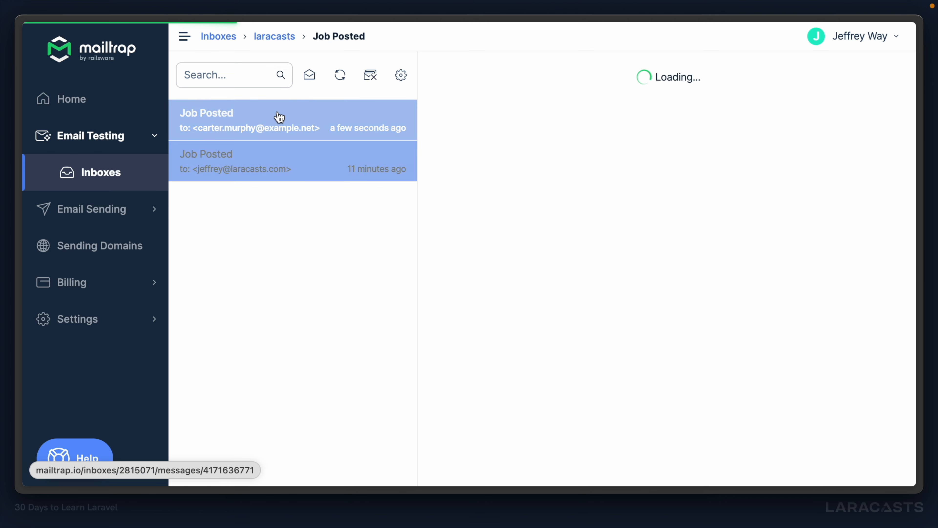
{"action": "left_click", "coordinate": [280, 116]}
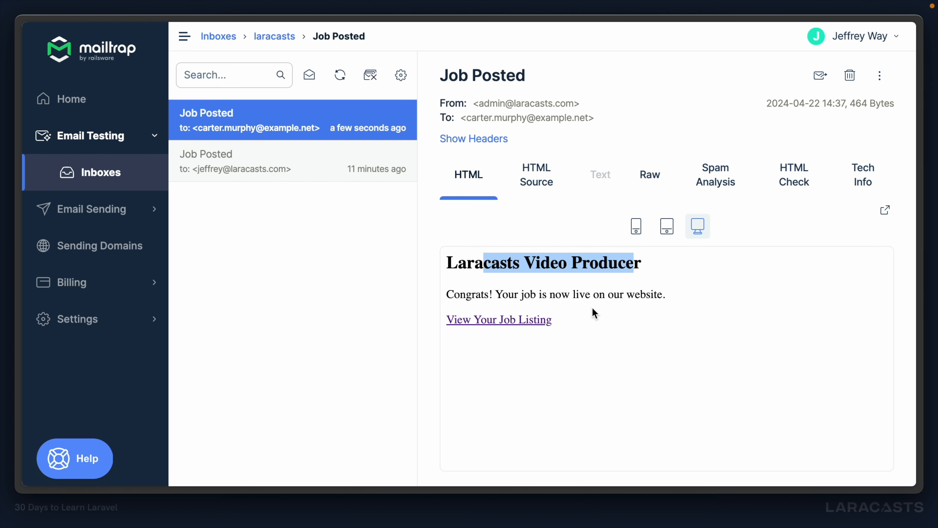
{"action": "mouse_move", "coordinate": [498, 319]}
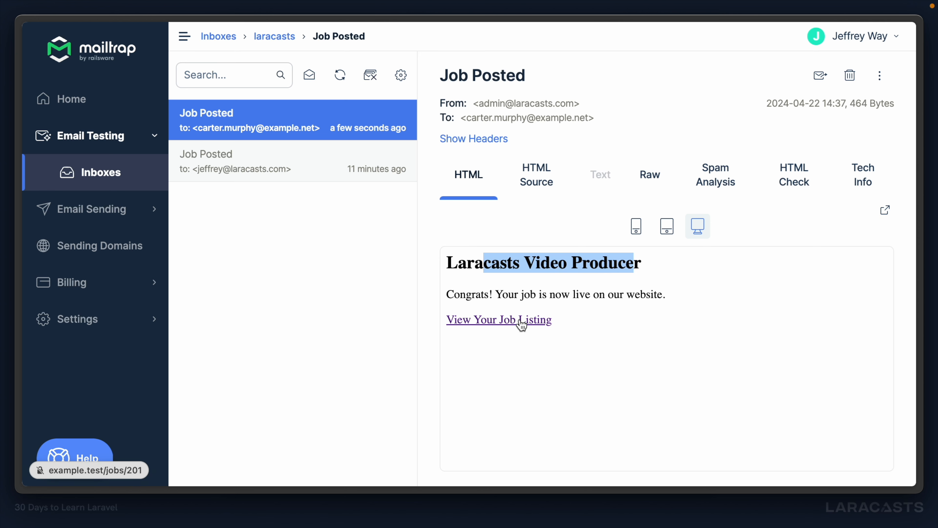
{"action": "left_click", "coordinate": [499, 319]}
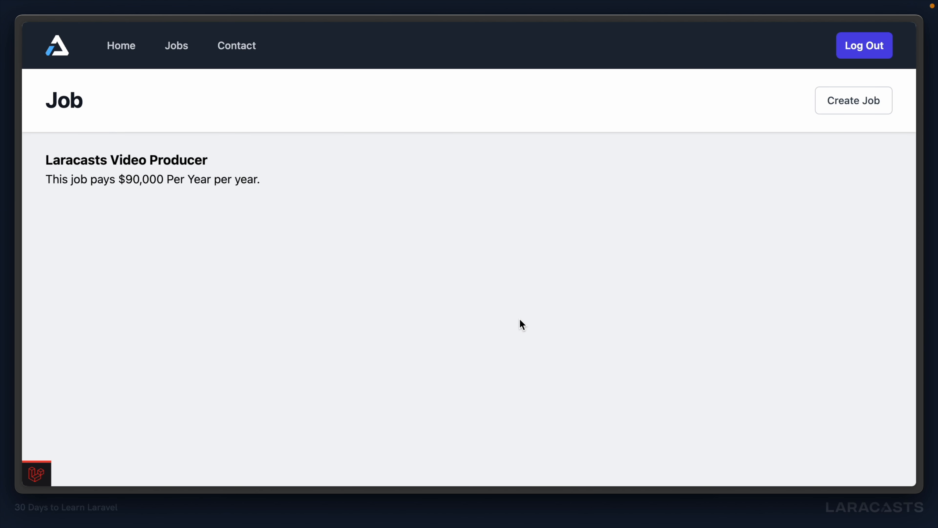